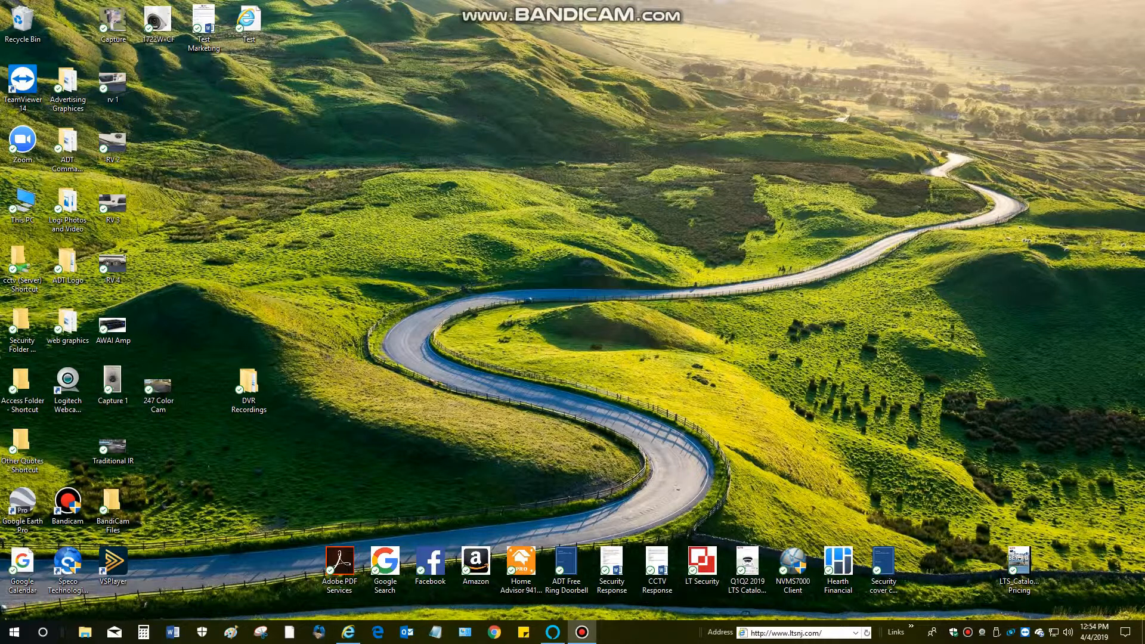
Step: Create a new folder on the desktop
left_click(566, 108)
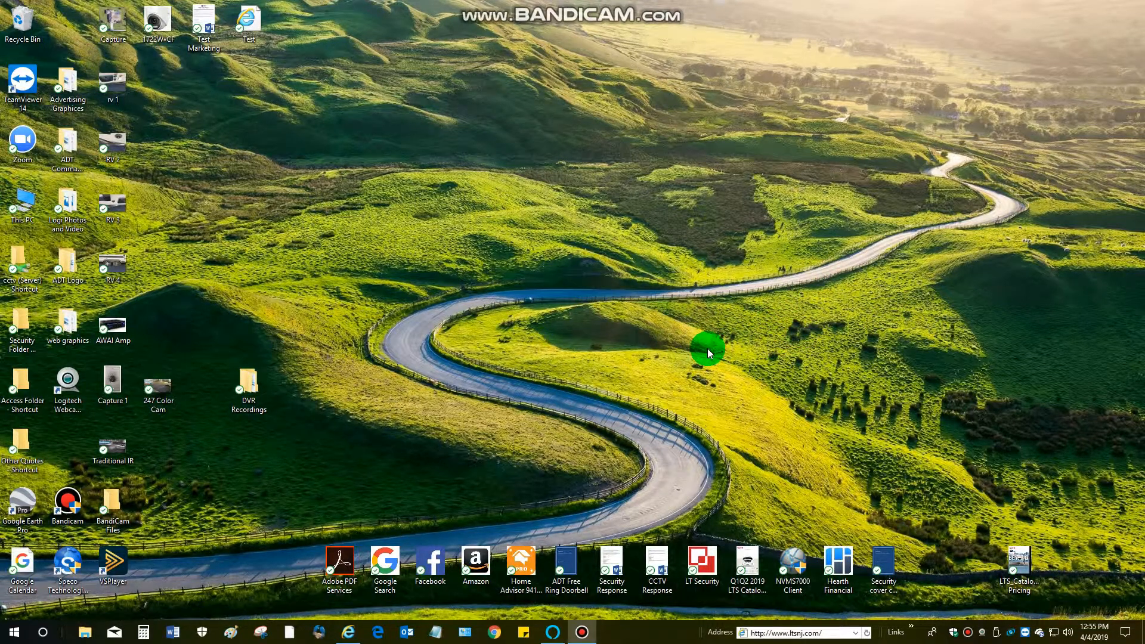
right_click(1055, 329)
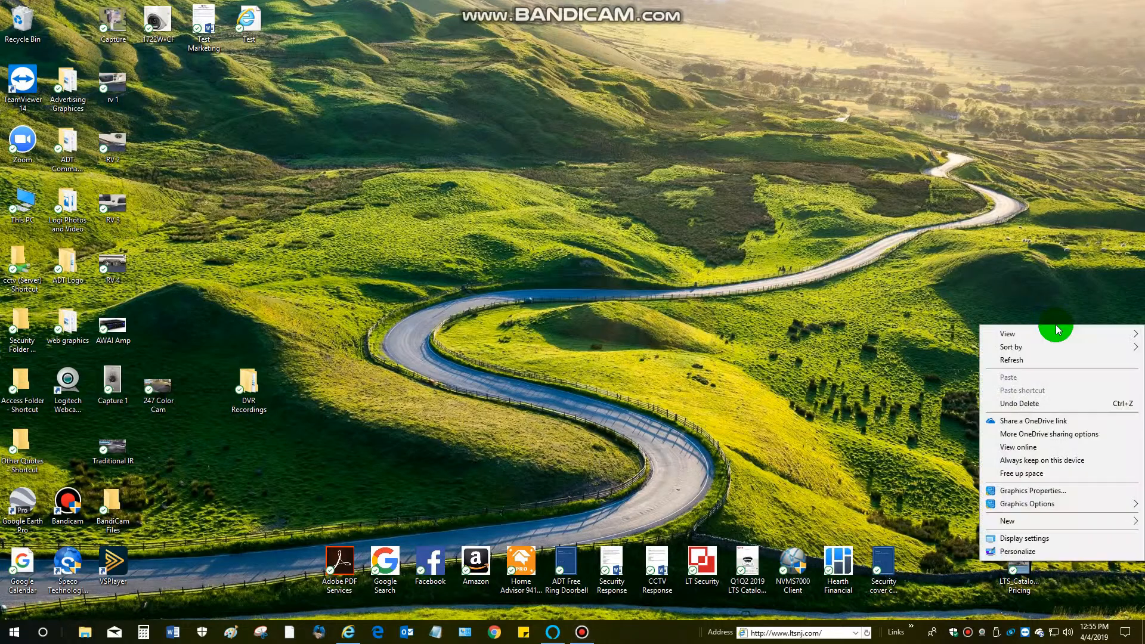
mouse_move(1023, 473)
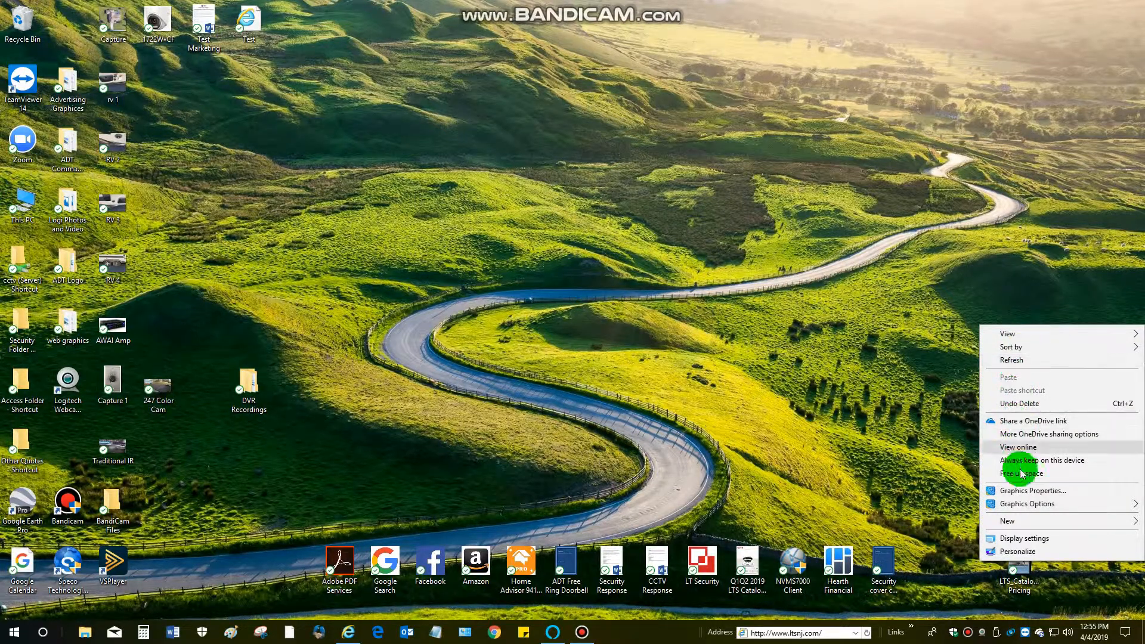
left_click(1007, 521)
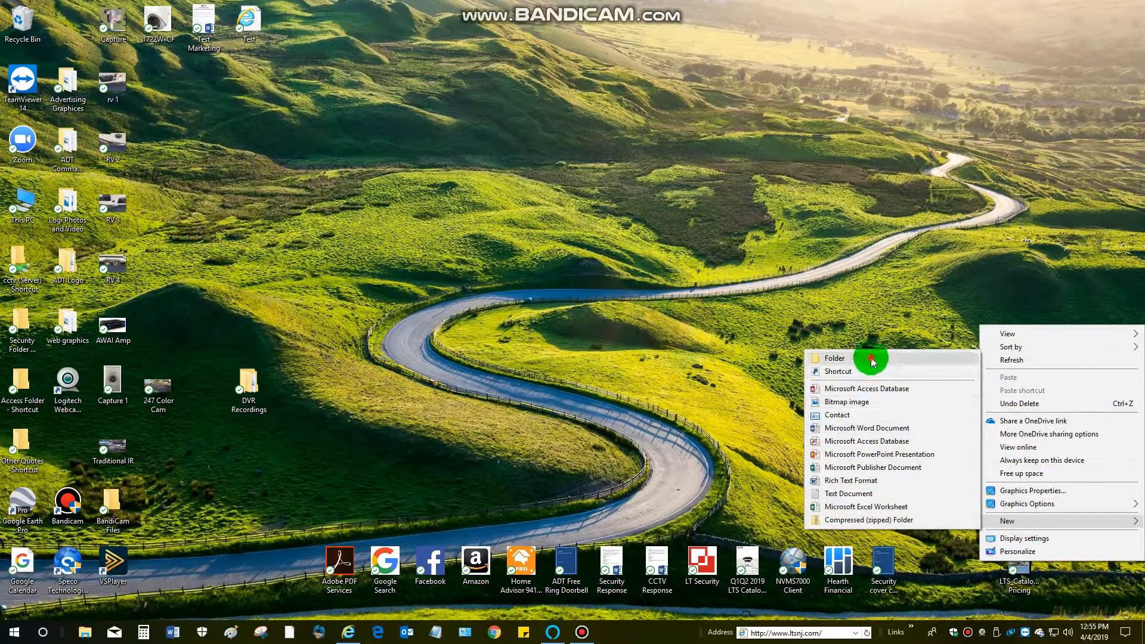
left_click(833, 358)
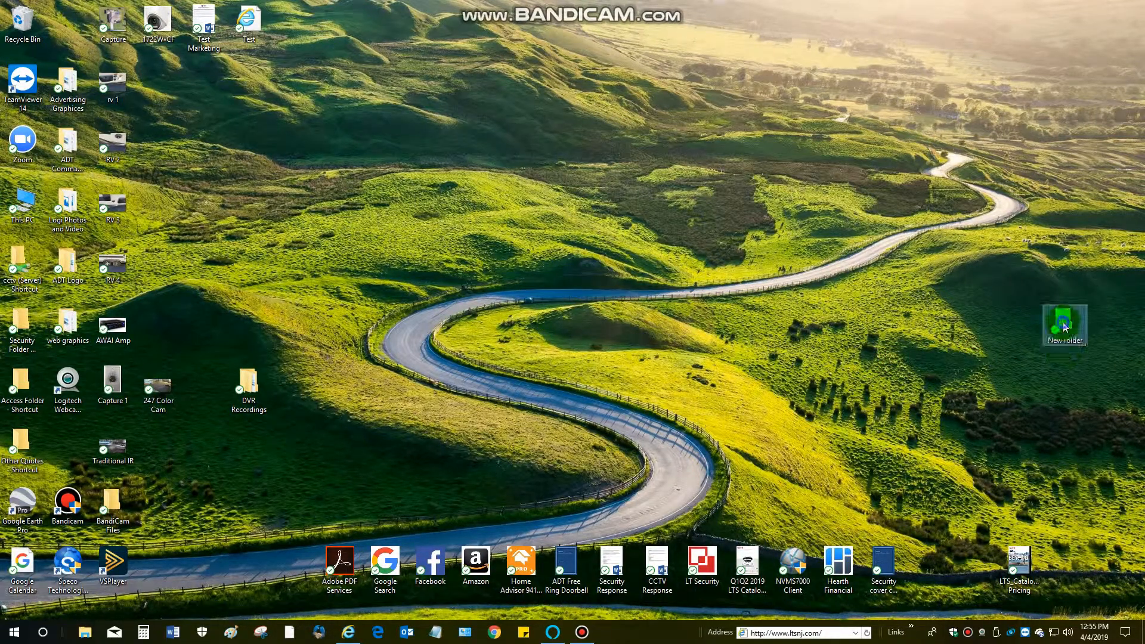
left_click(374, 440)
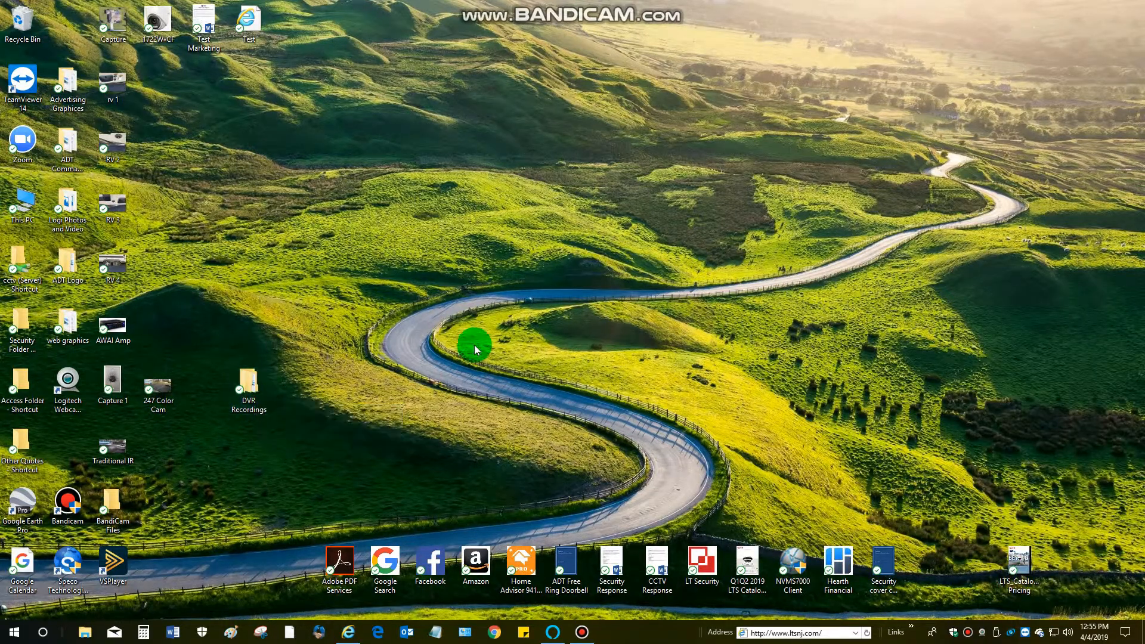
mouse_move(456, 416)
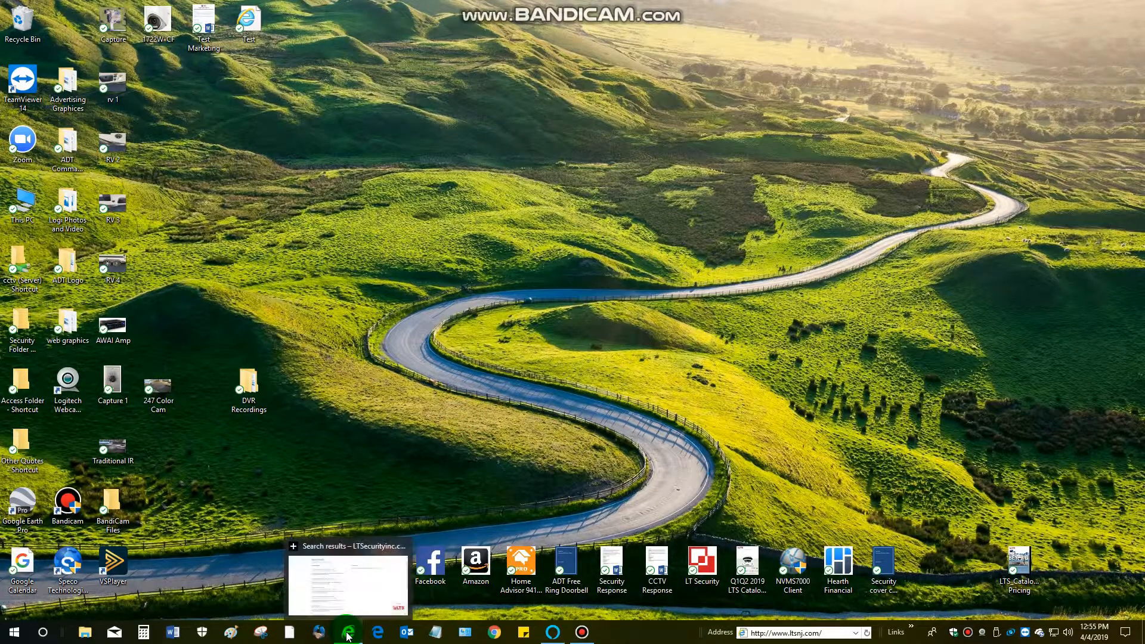
Step: Load the DVR sign-in page in Internet Explorer from the saved IP address
right_click(377, 631)
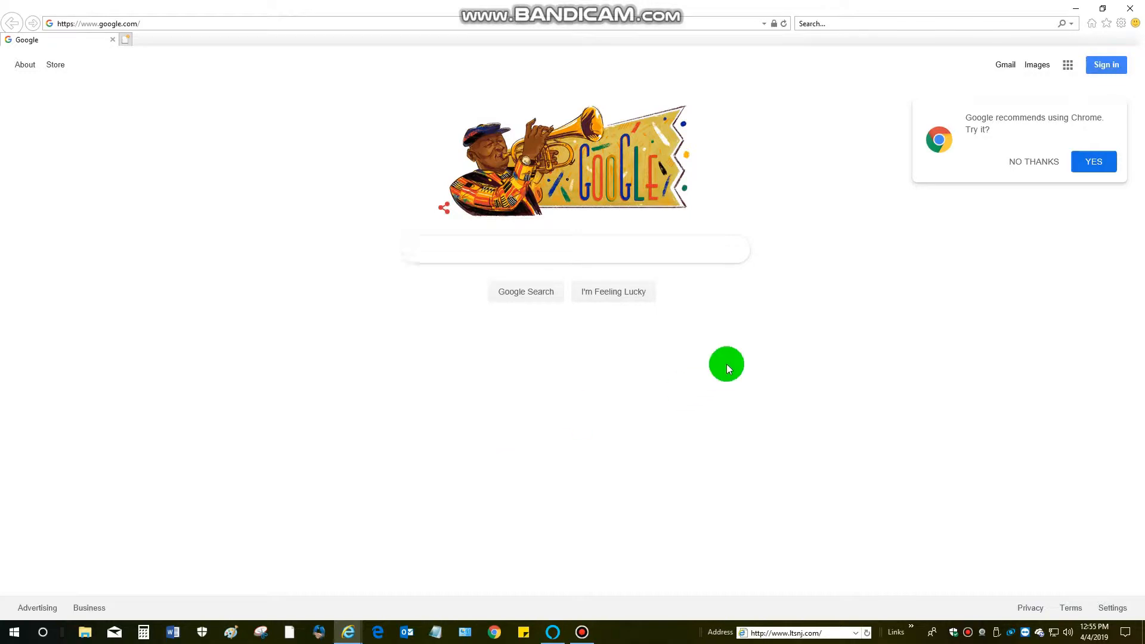
mouse_move(369, 30)
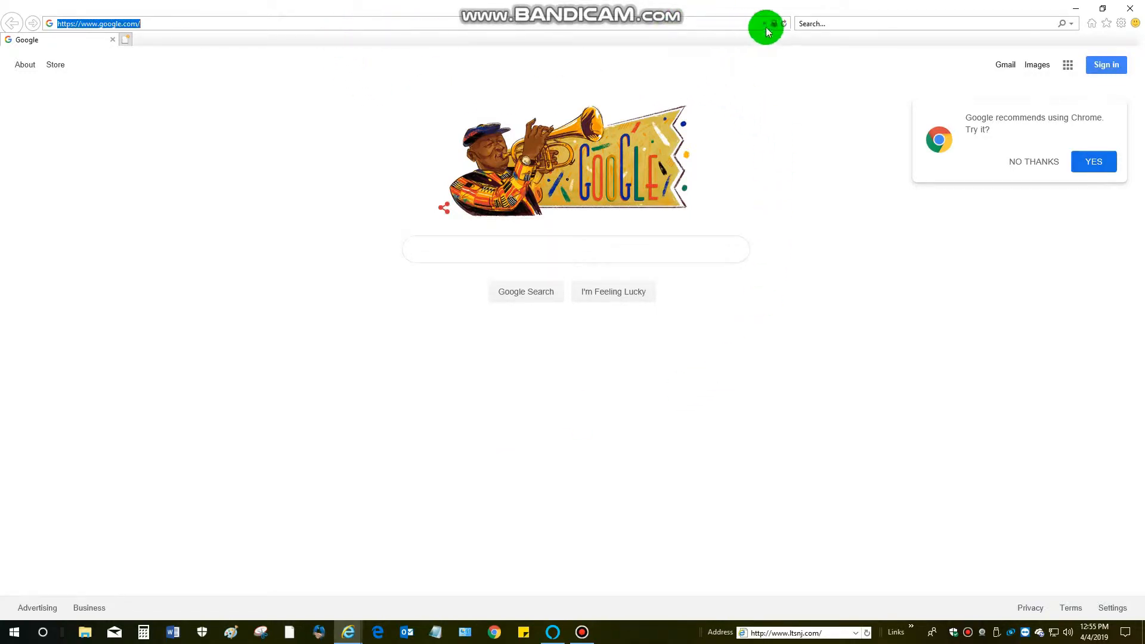
left_click(95, 23)
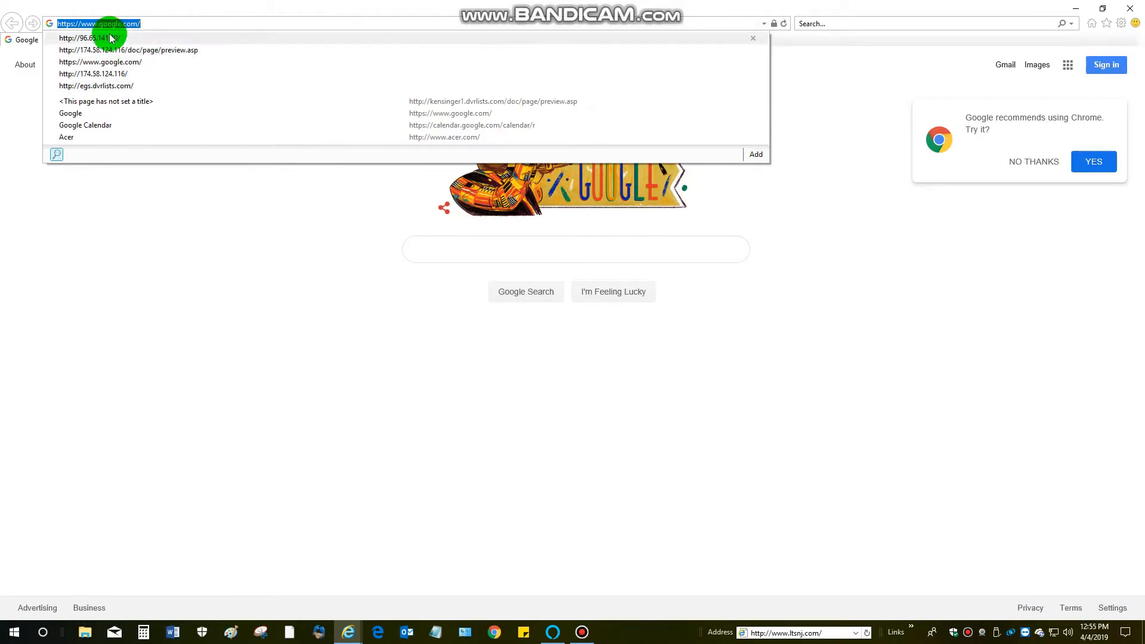
left_click(88, 37)
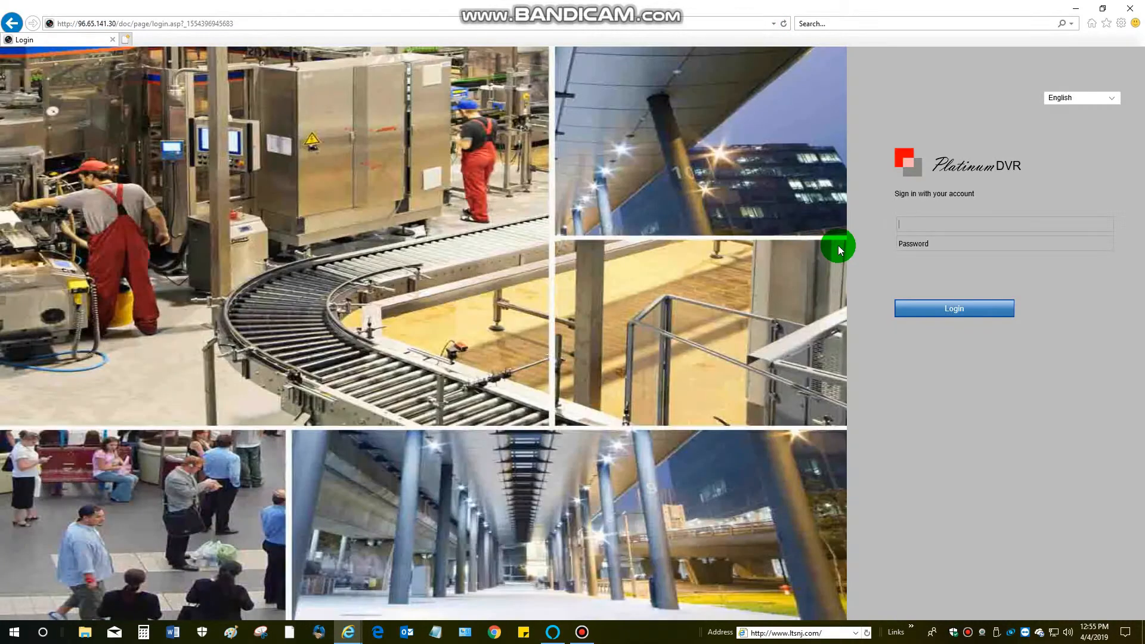
Step: Sign in to the DVR with username admin and its password
type("admin")
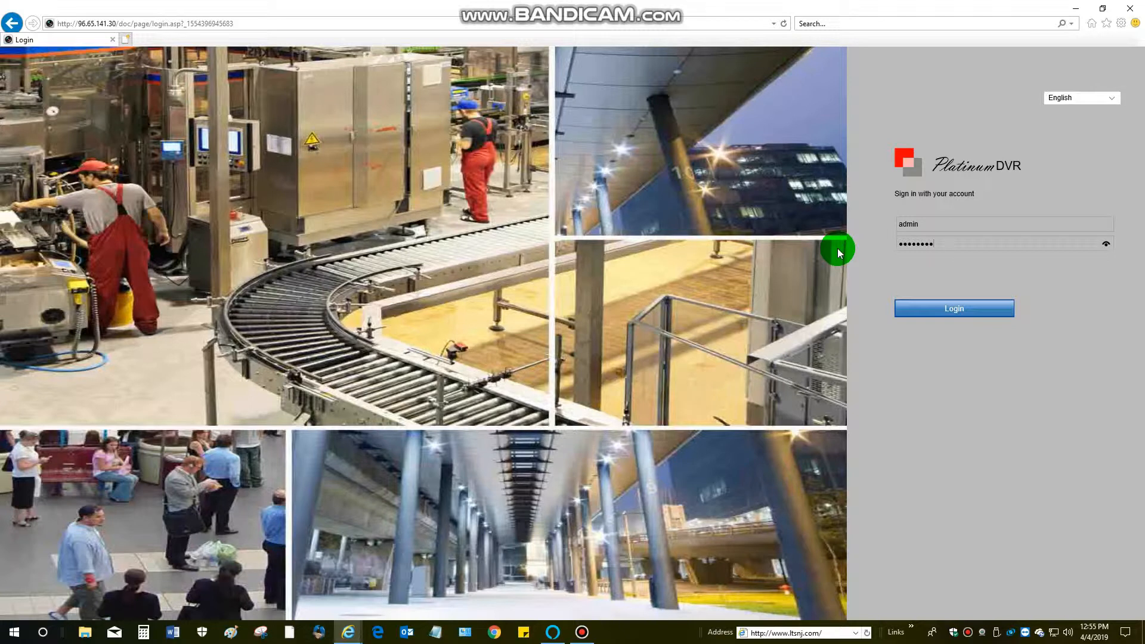
left_click(953, 309)
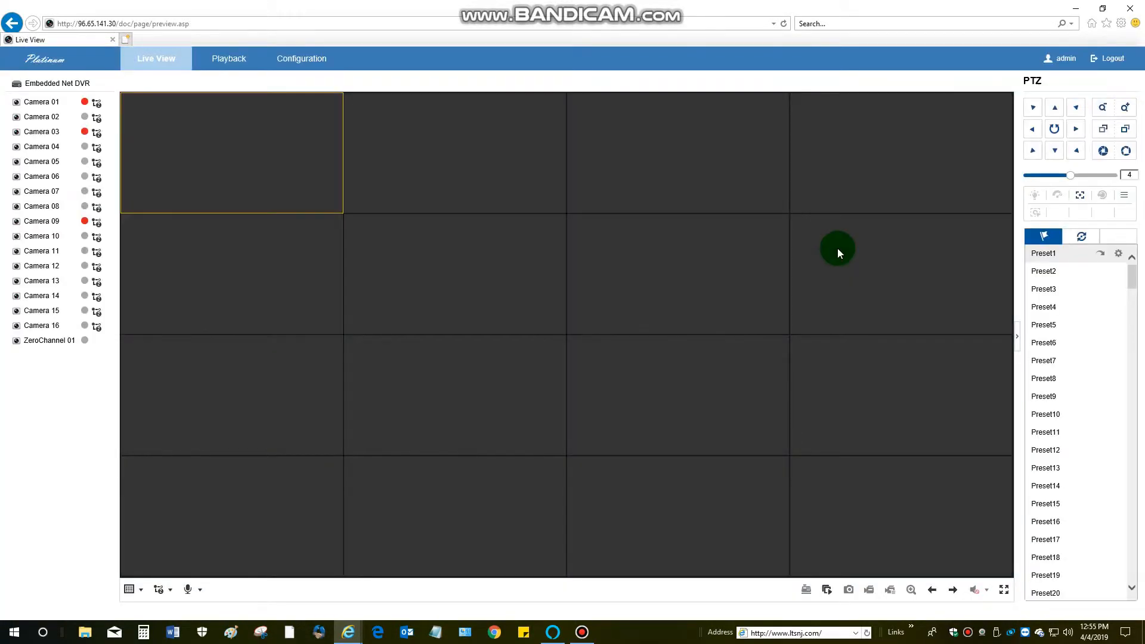
mouse_move(853, 244)
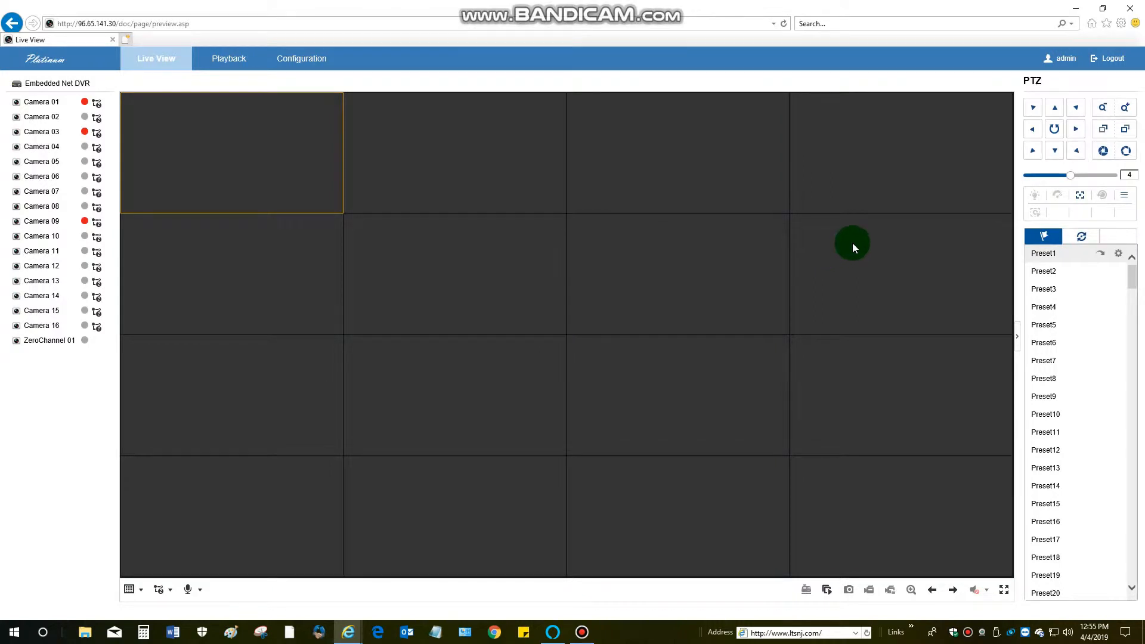
mouse_move(531, 244)
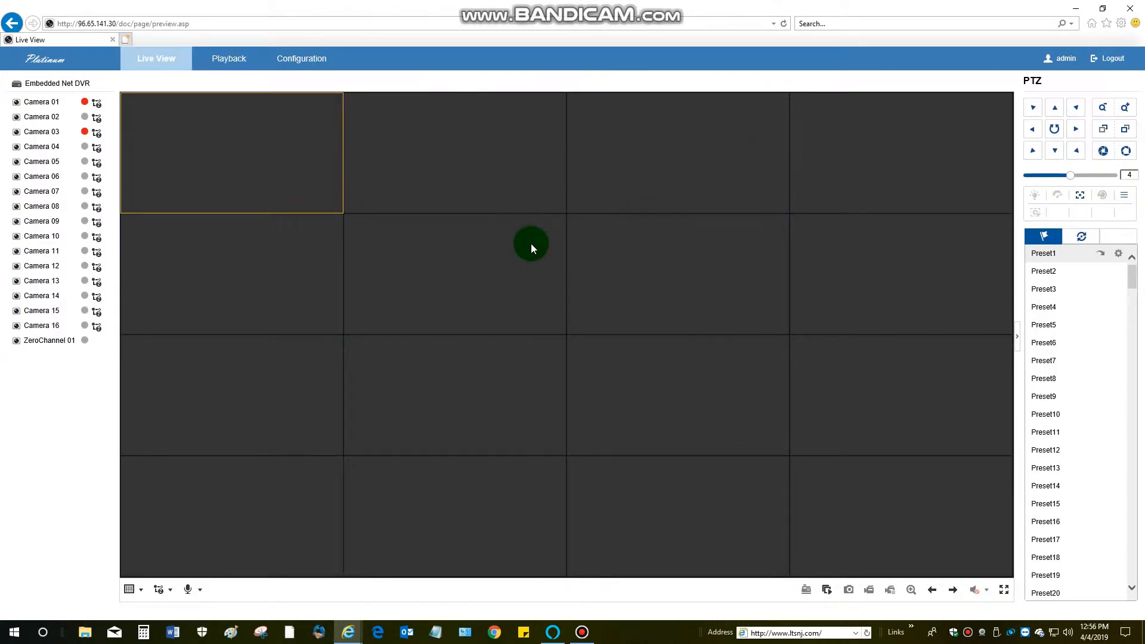
mouse_move(521, 190)
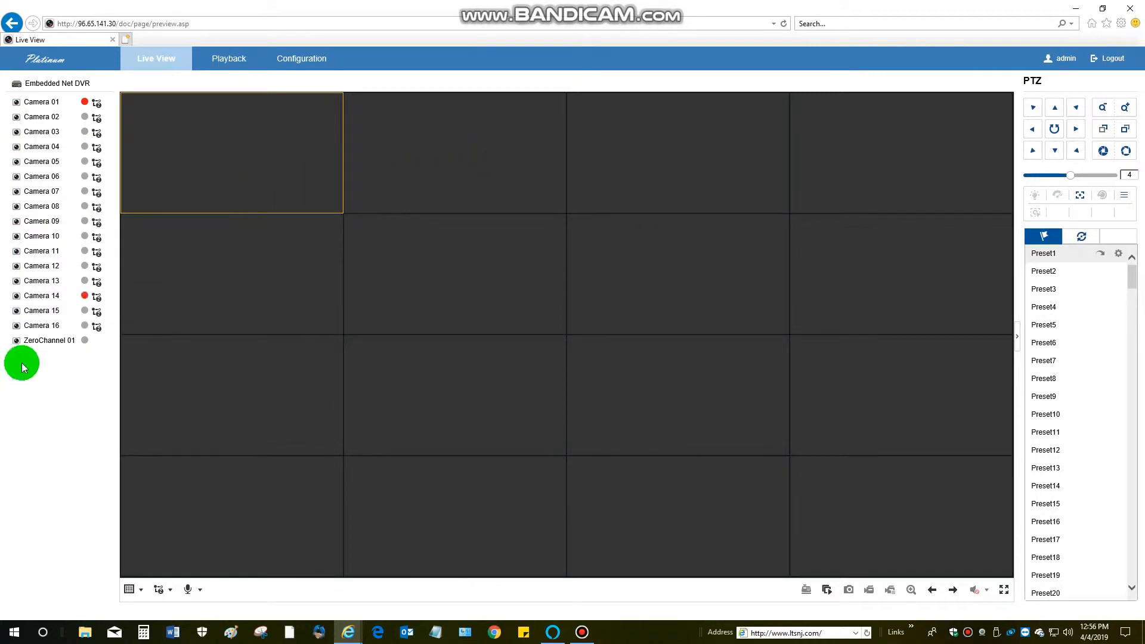
mouse_move(219, 237)
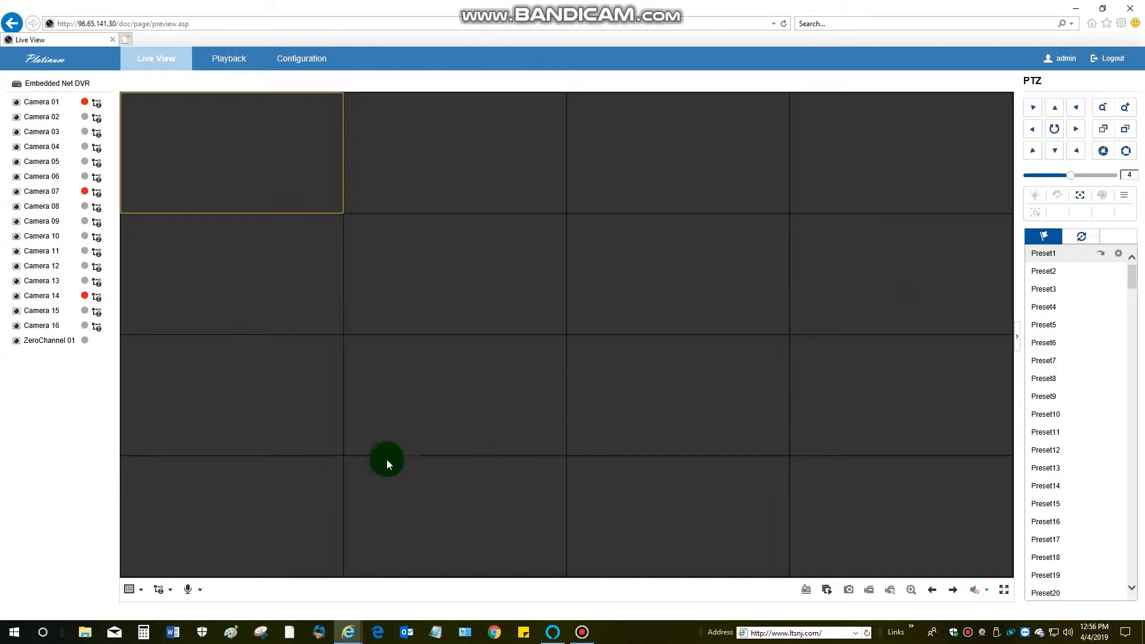
mouse_move(671, 345)
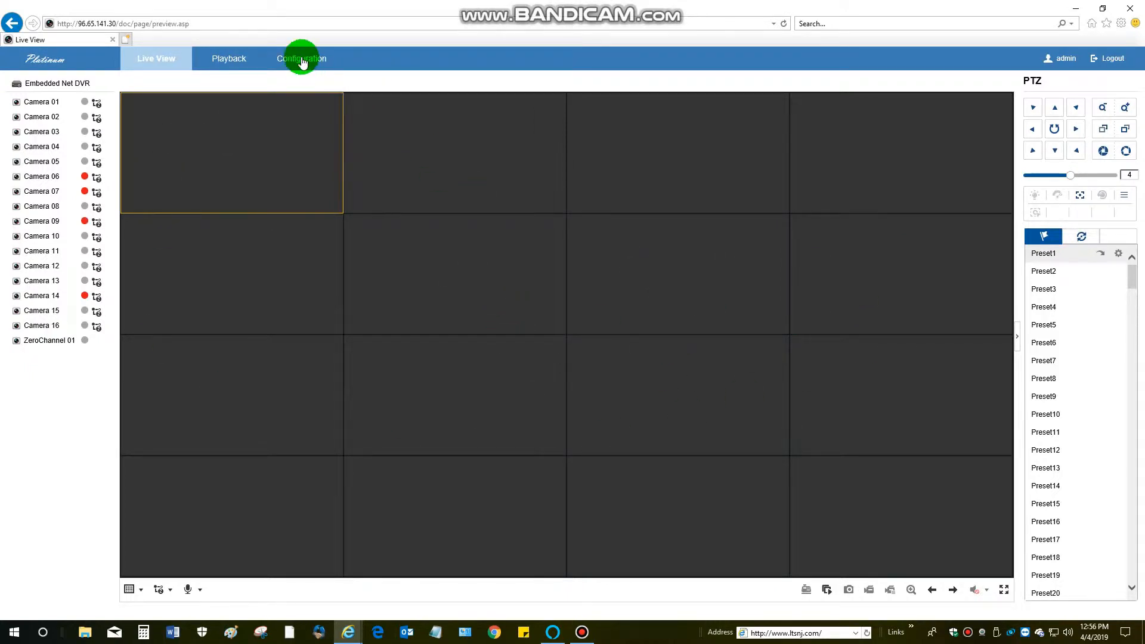
Step: Set Resume Live View Status and Auto Start Live View to Yes under Configuration > Local
left_click(301, 58)
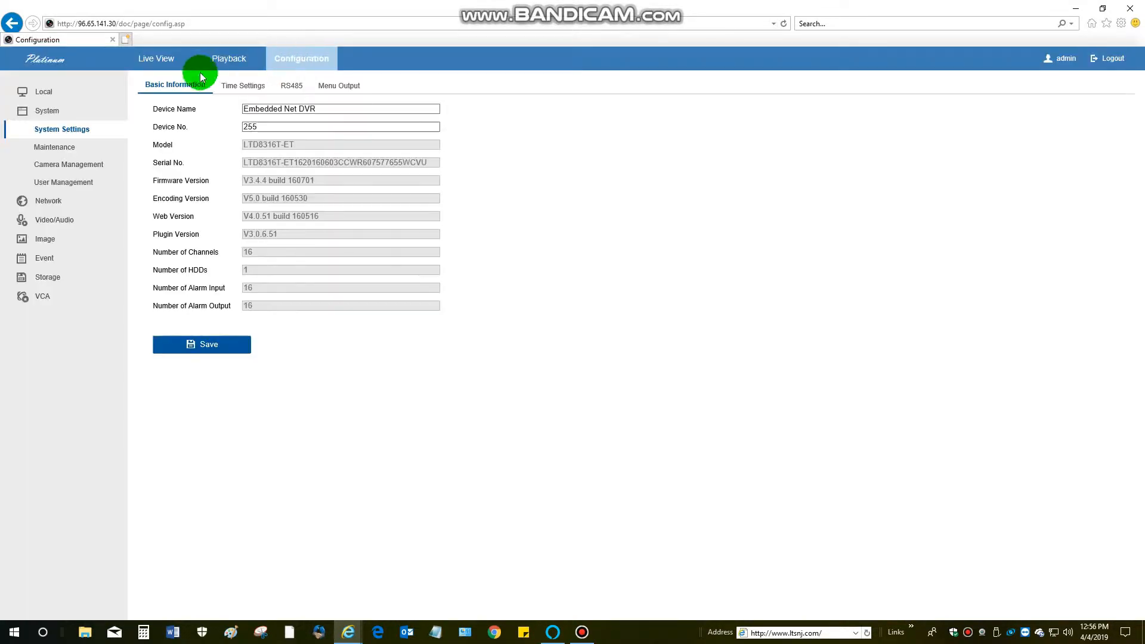
mouse_move(37, 95)
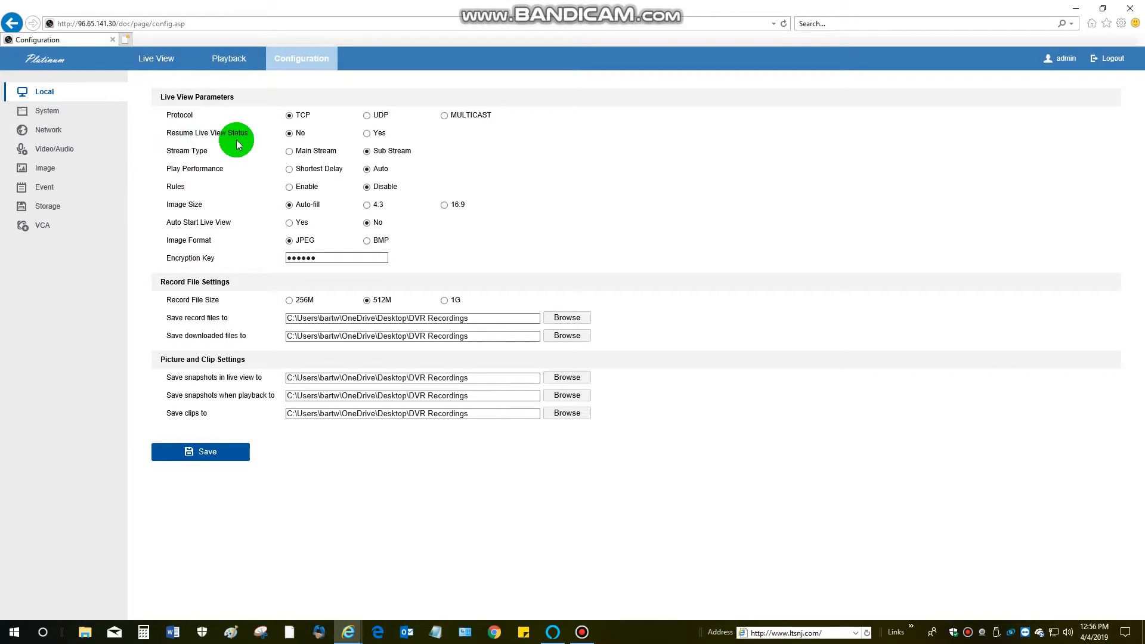
left_click(367, 133)
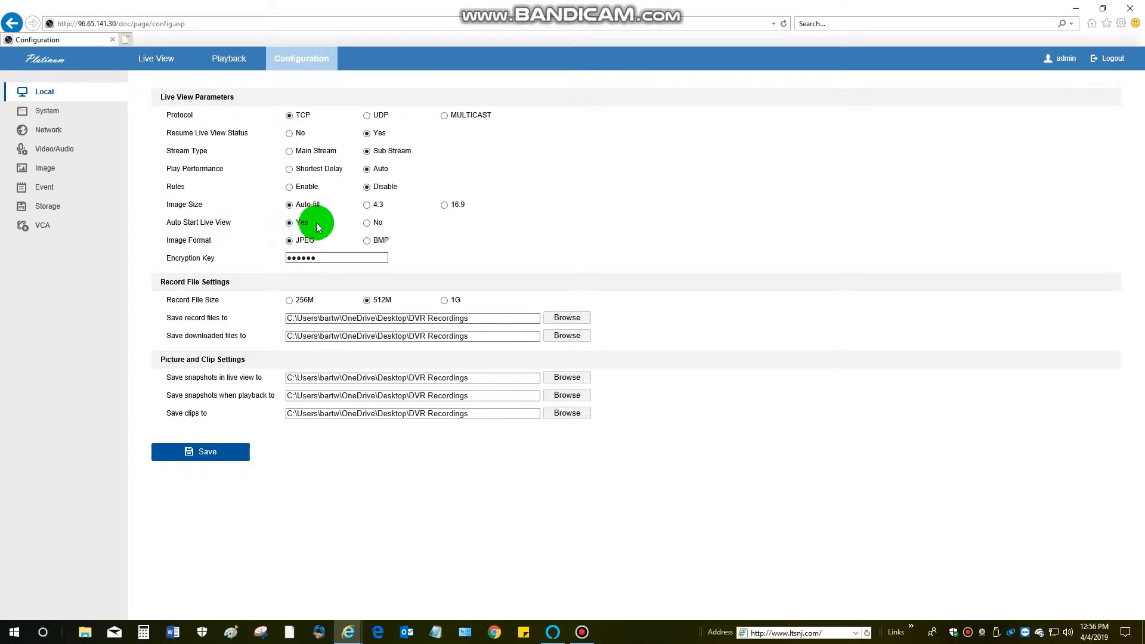
mouse_move(325, 226)
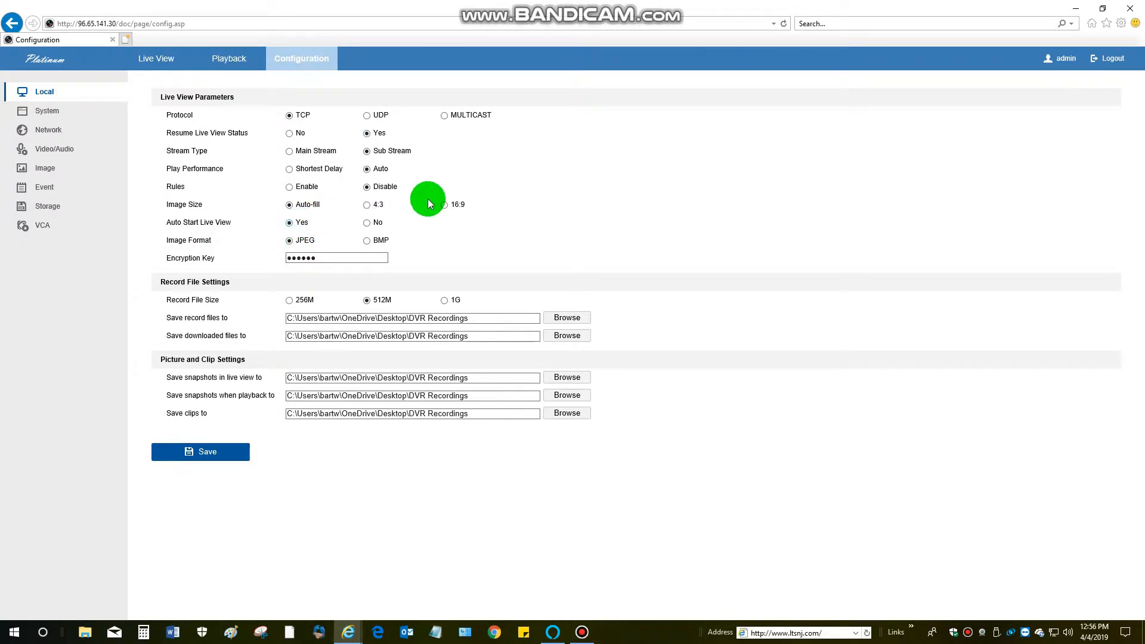
mouse_move(433, 198)
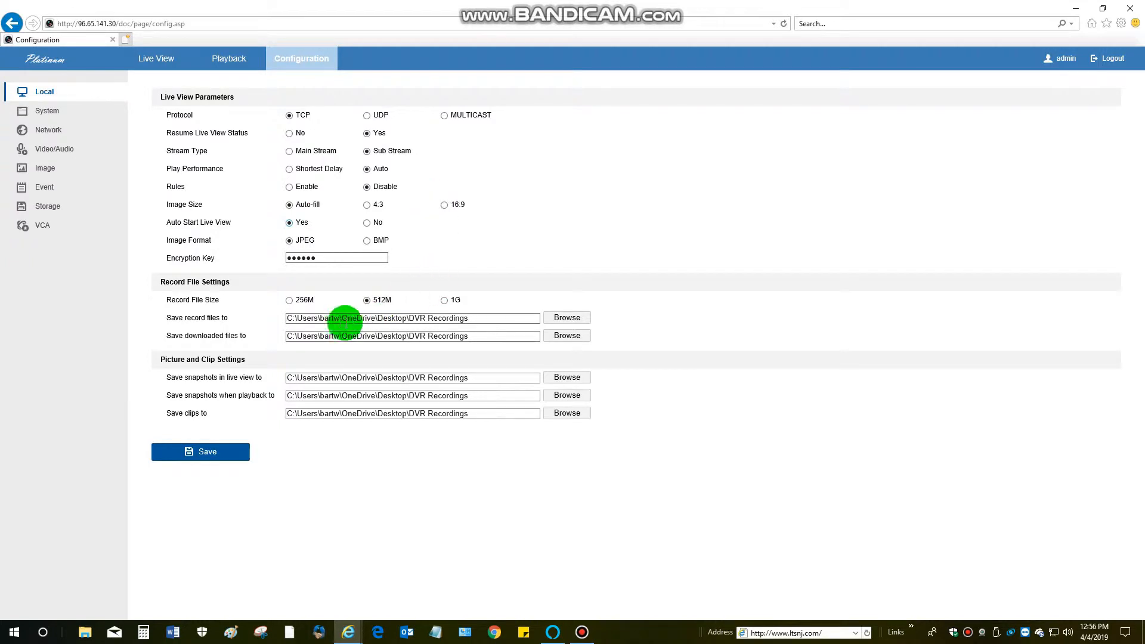
mouse_move(438, 316)
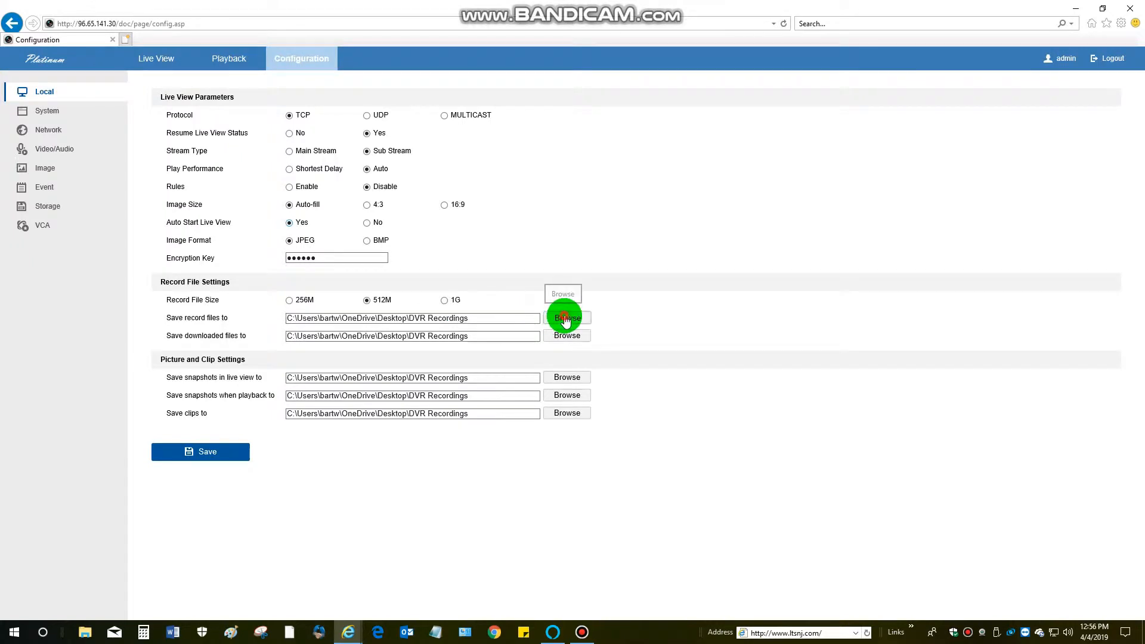
Step: Point the record file path to the DVR Recordings folder and save the local settings
left_click(566, 318)
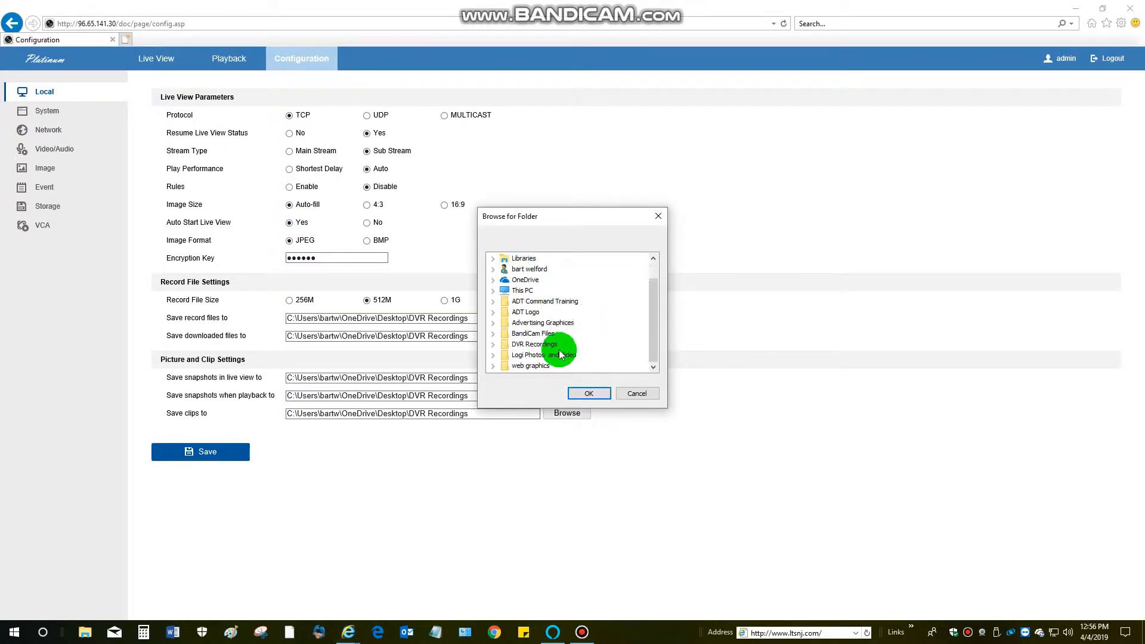
left_click(533, 344)
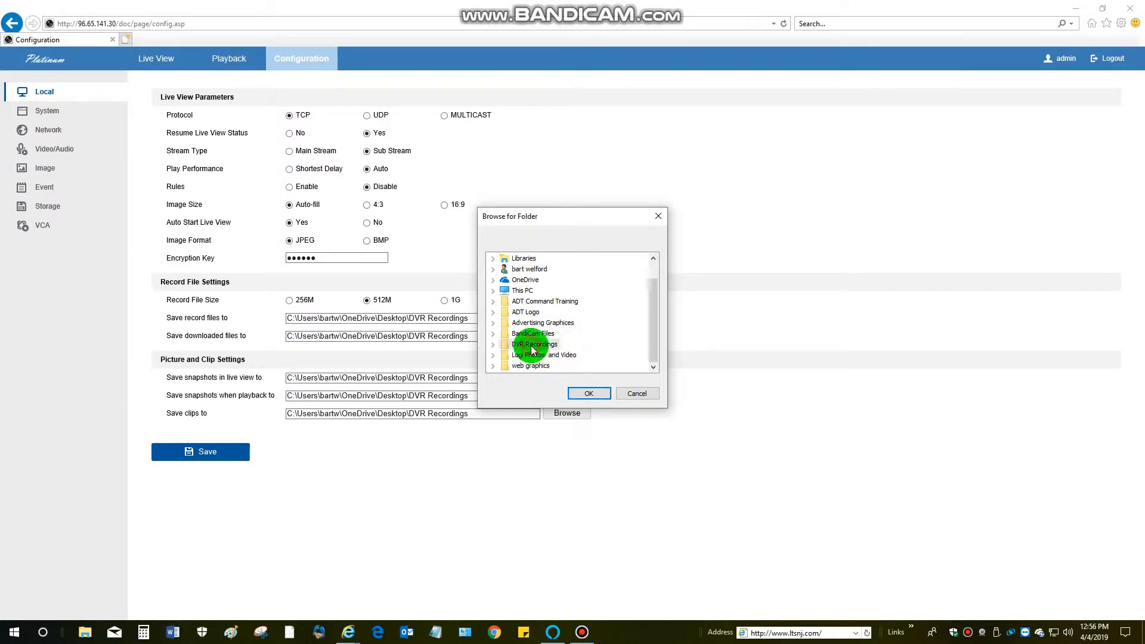
left_click(635, 393)
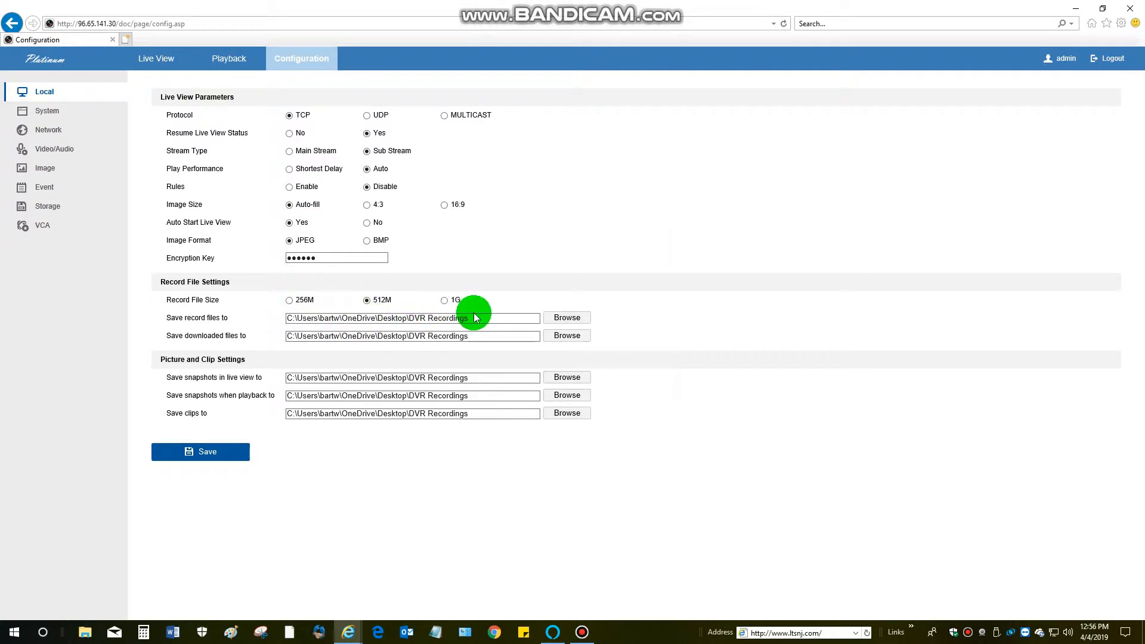
mouse_move(506, 403)
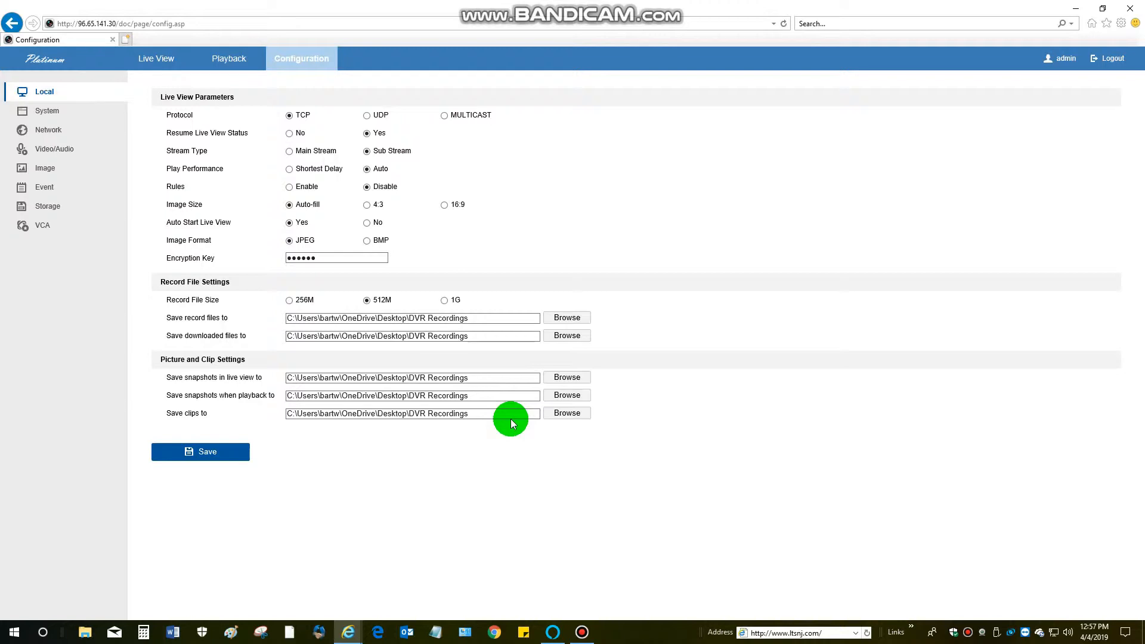
mouse_move(484, 419)
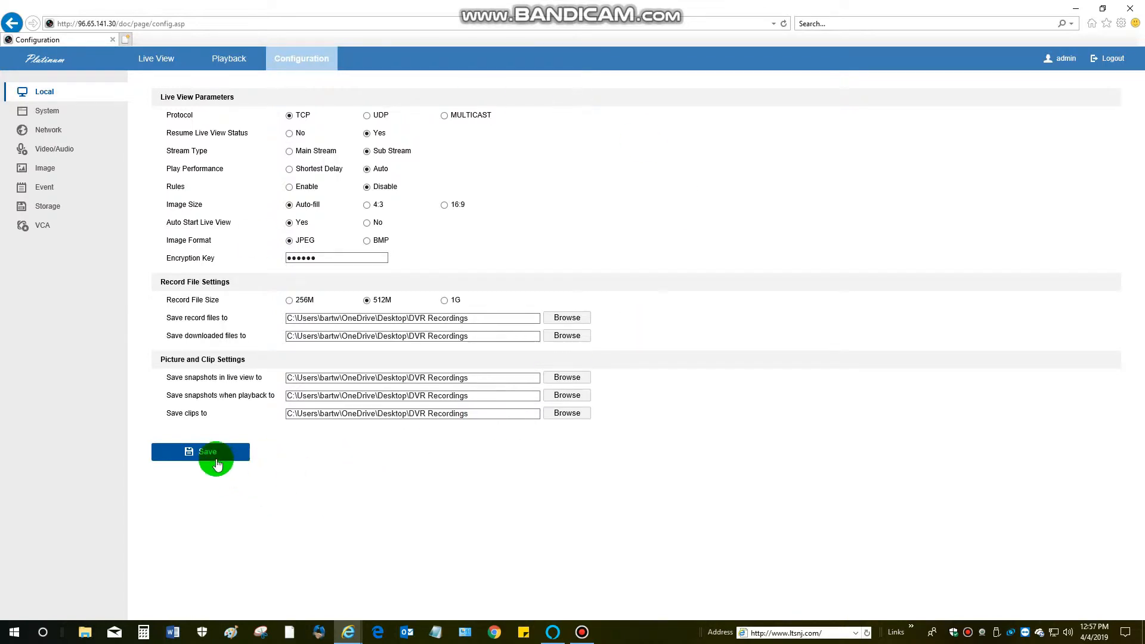
left_click(208, 451)
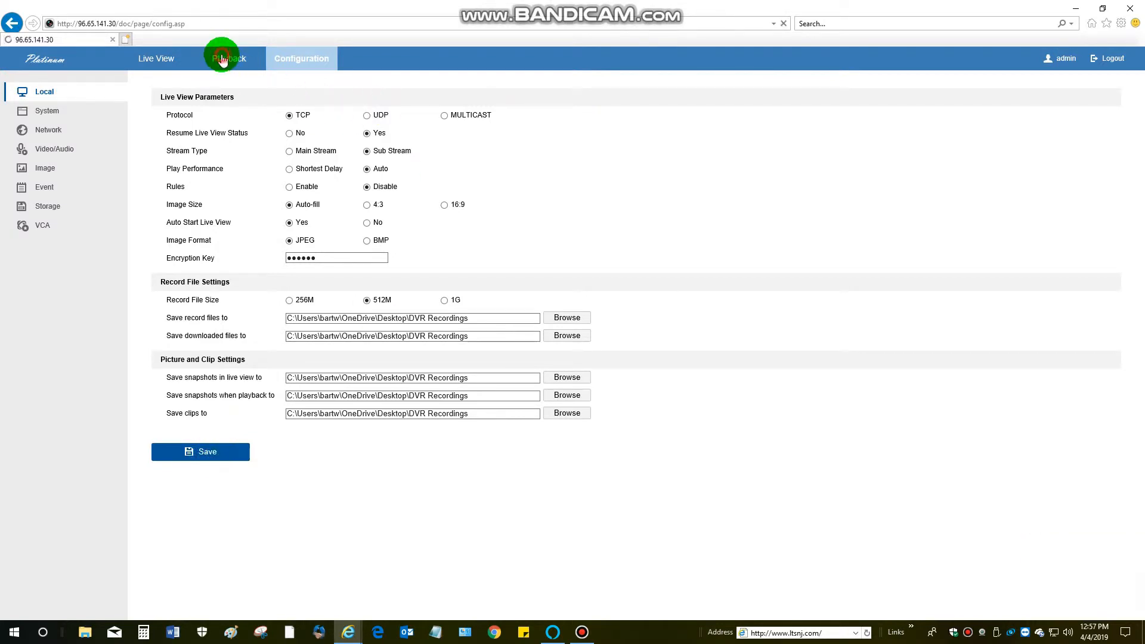
Step: Show Camera 01 playback in a 1x1 layout with April 1 selected
left_click(228, 58)
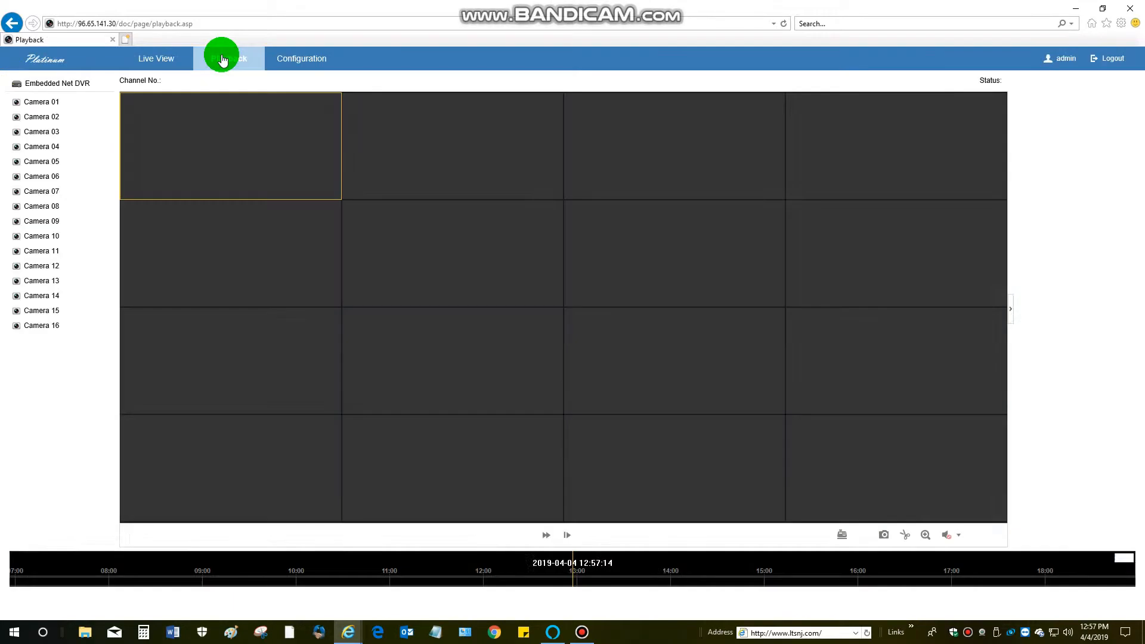
left_click(228, 59)
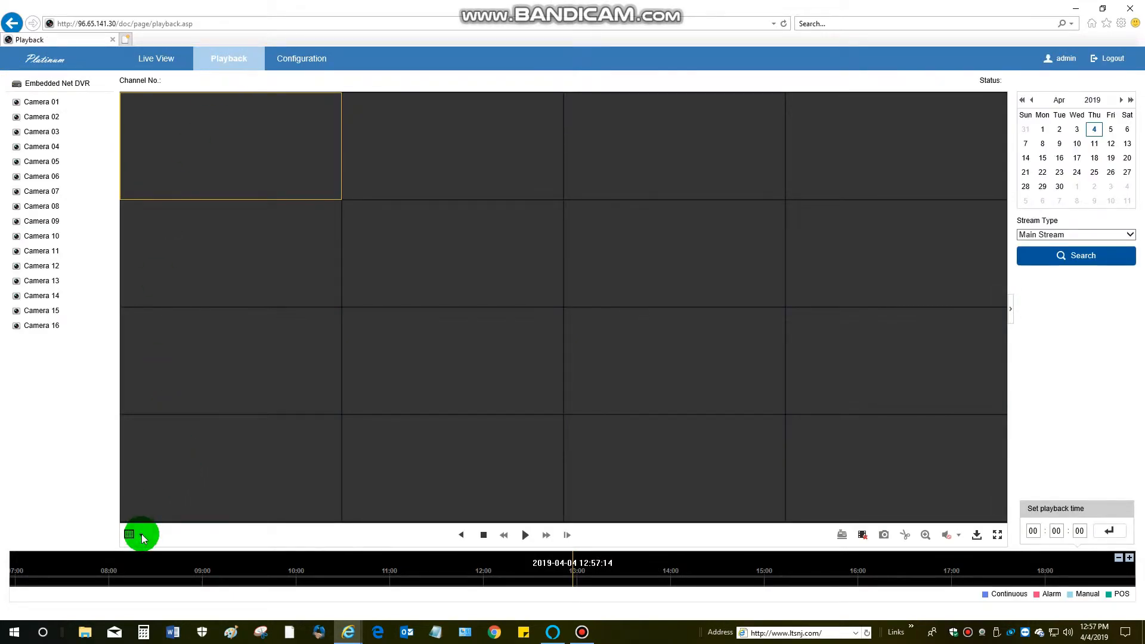
left_click(128, 534)
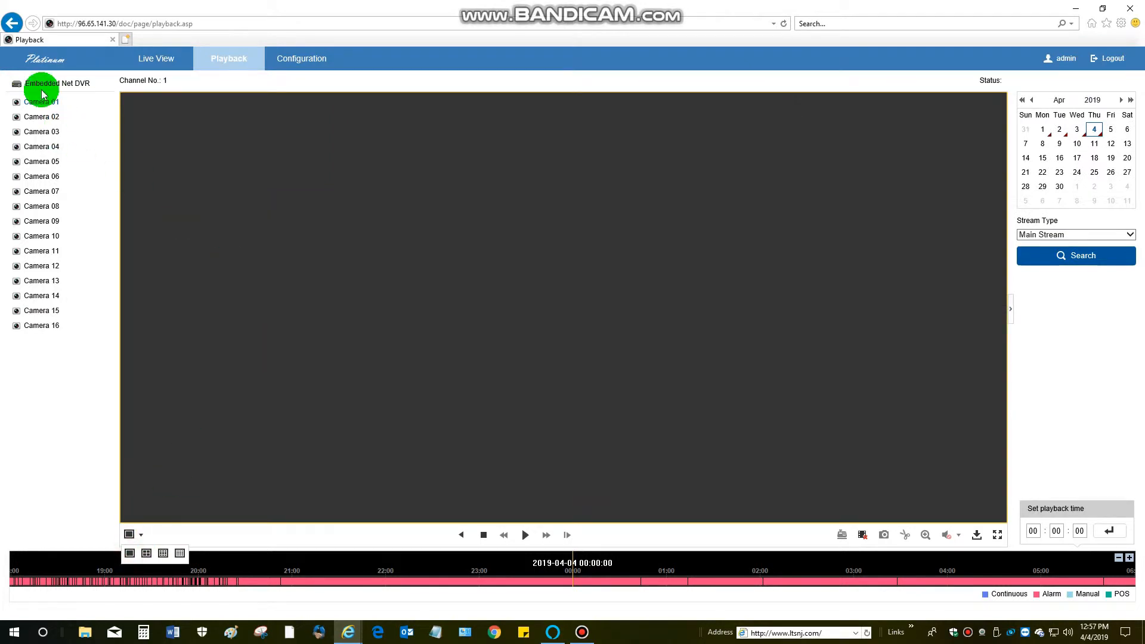
left_click(41, 101)
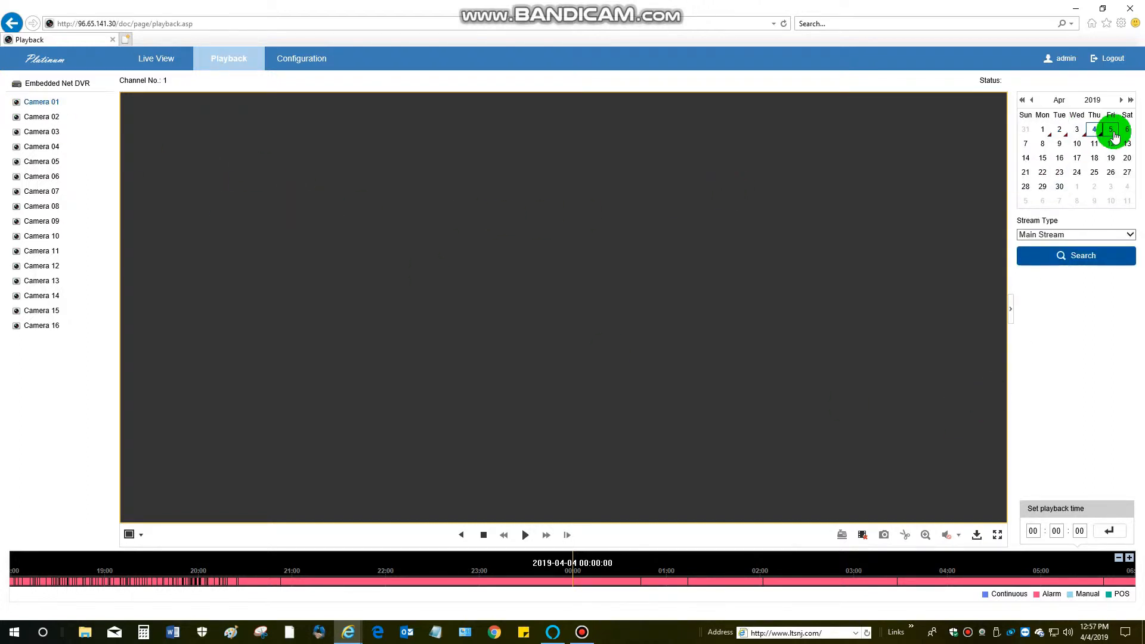
left_click(1041, 130)
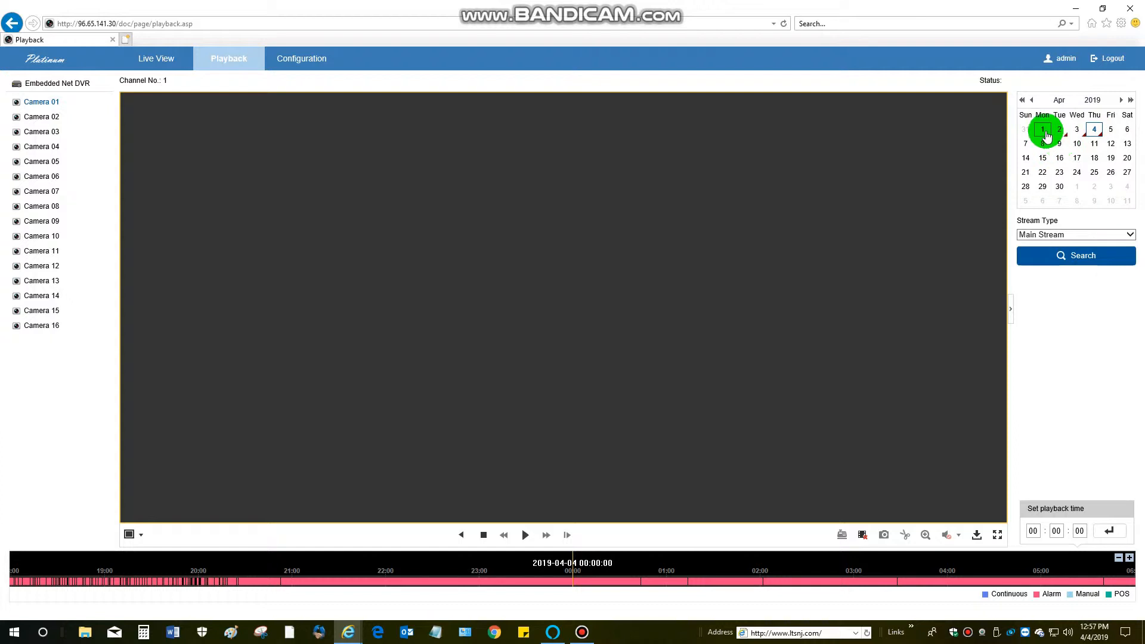
left_click(1042, 130)
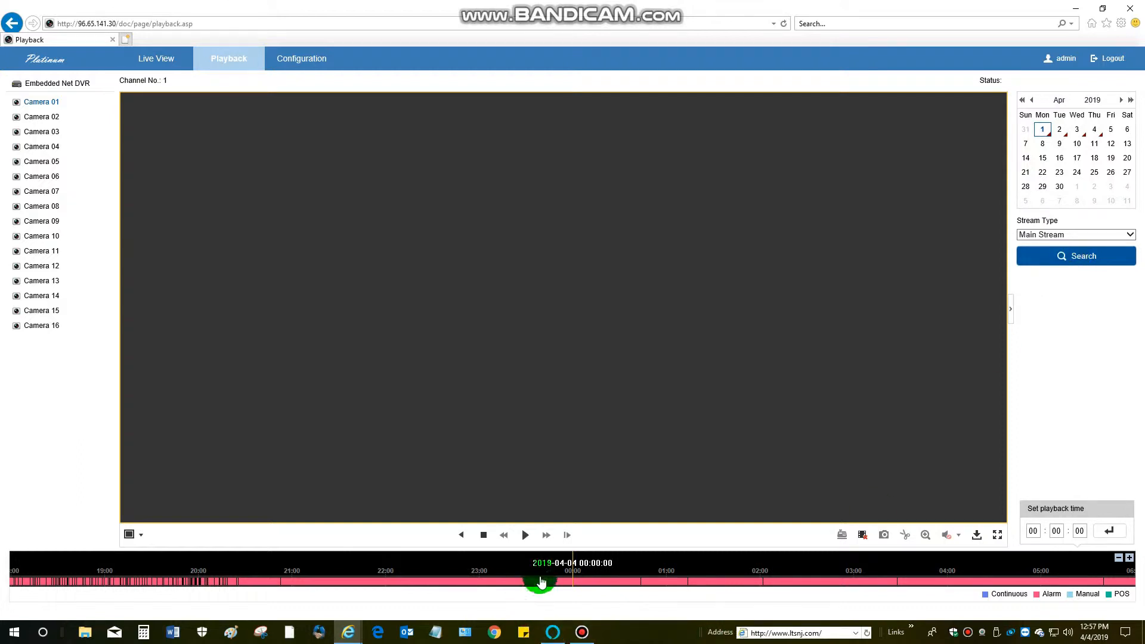
left_click_drag(540, 580, 573, 576)
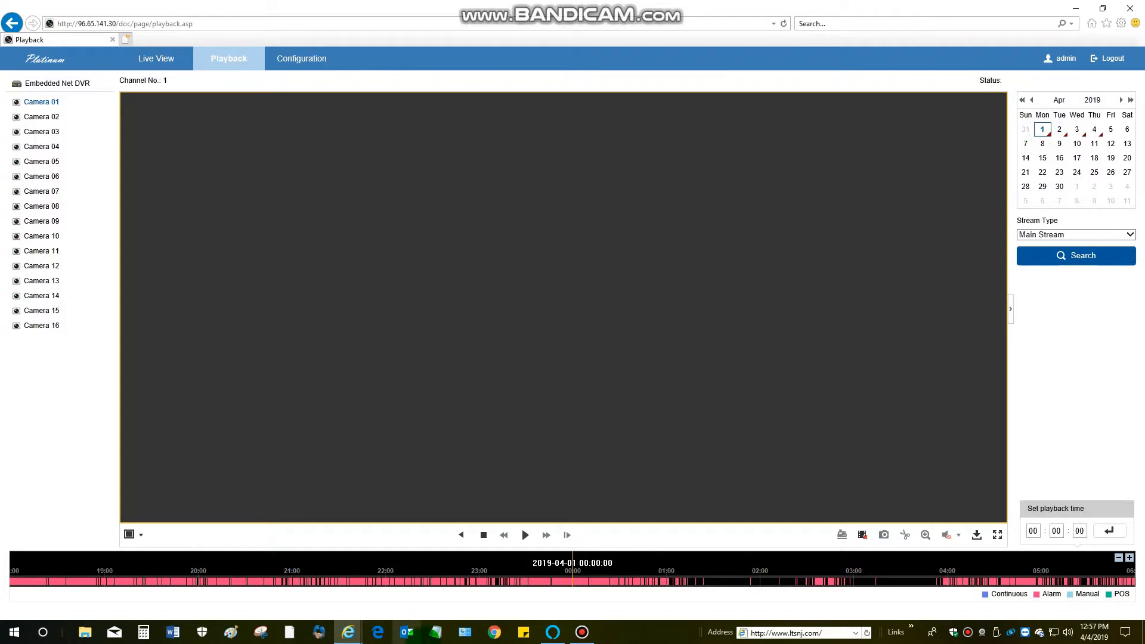
mouse_move(550, 572)
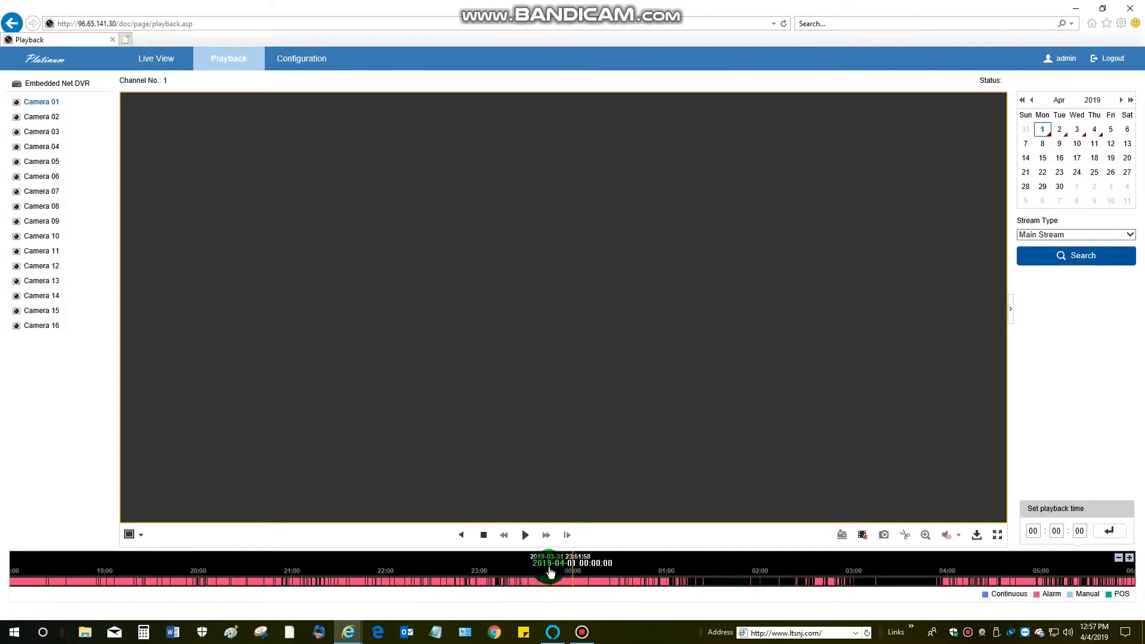
Step: Start Camera 01 playback and drag the timeline to about 18:51
left_click(525, 534)
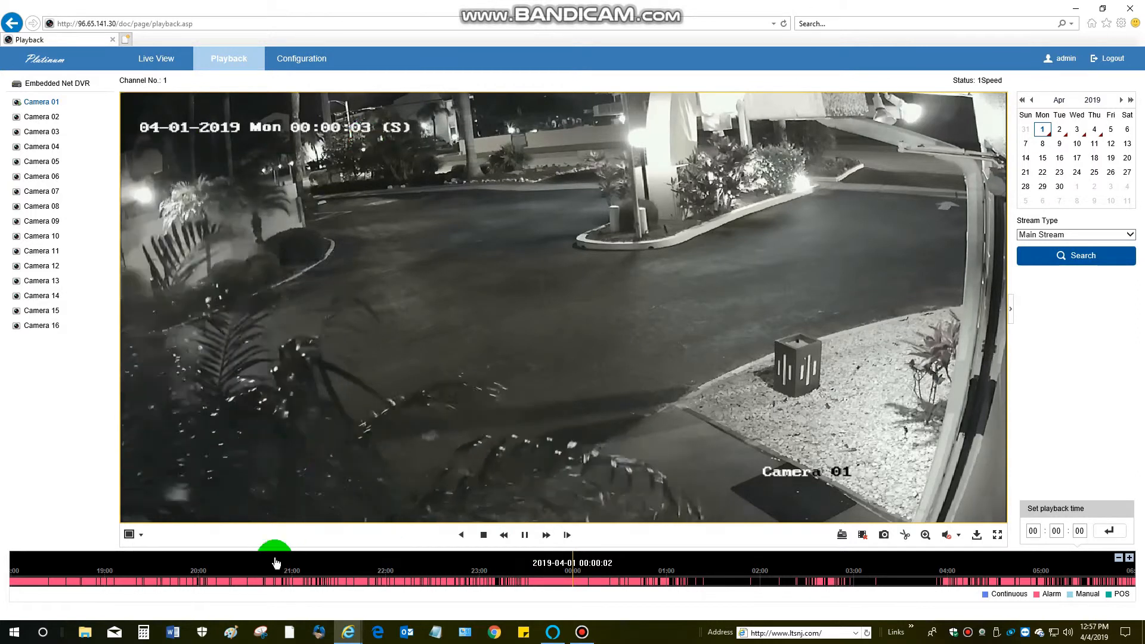
left_click_drag(275, 585, 423, 585)
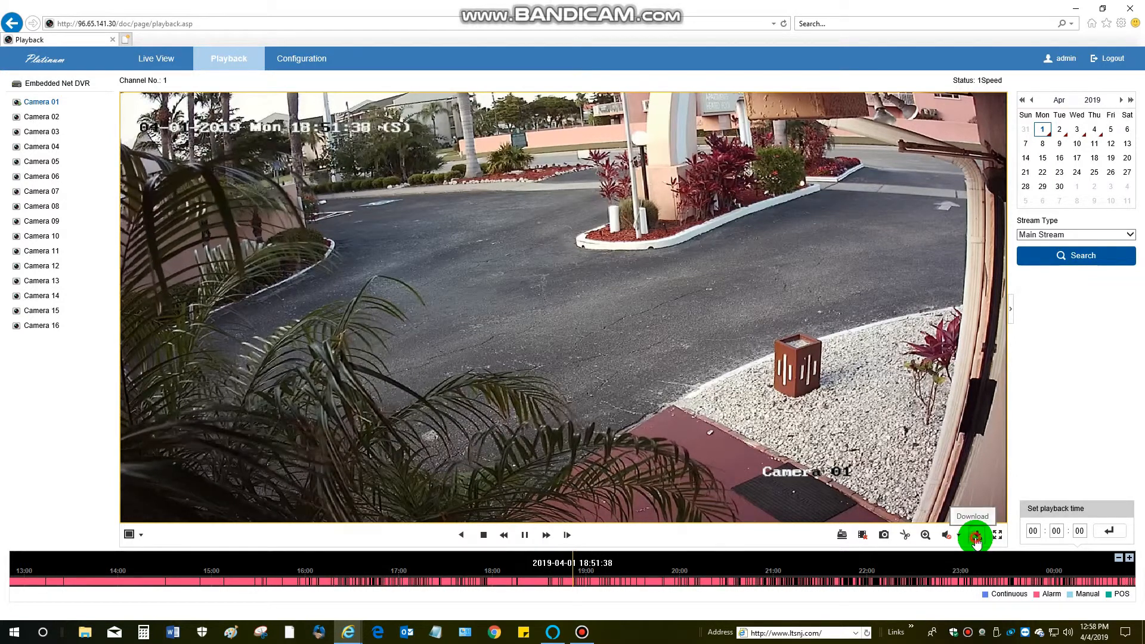
Step: Open the download window for Camera 01's April 1 recordings
left_click(975, 534)
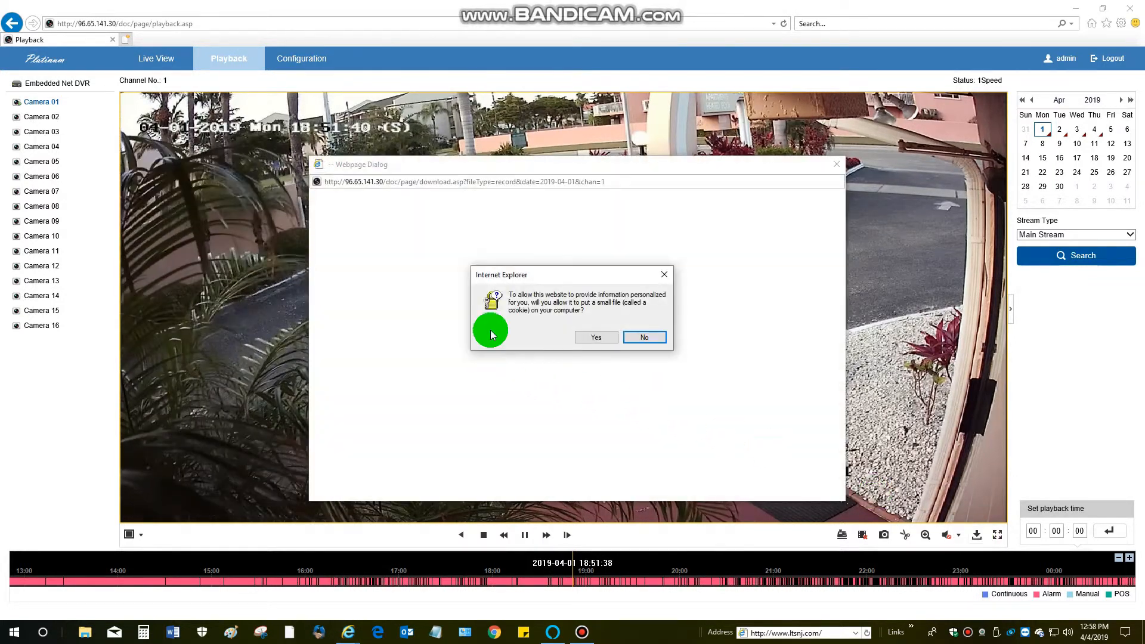
mouse_move(617, 301)
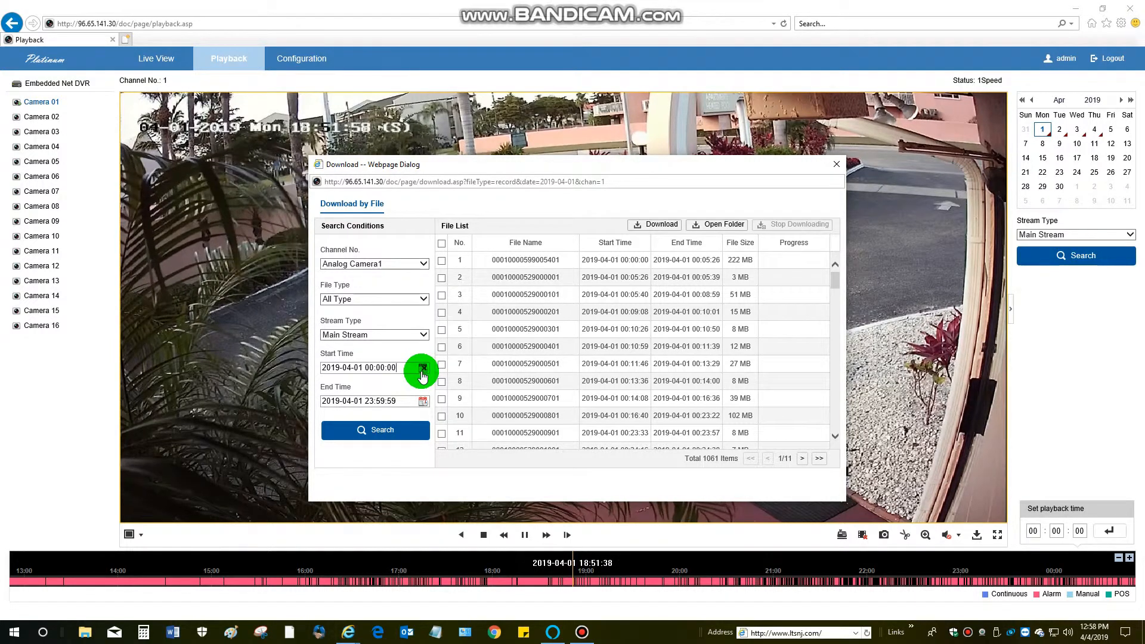
Step: Set the download start time to 18:00 and search April 1 recordings
left_click(422, 368)
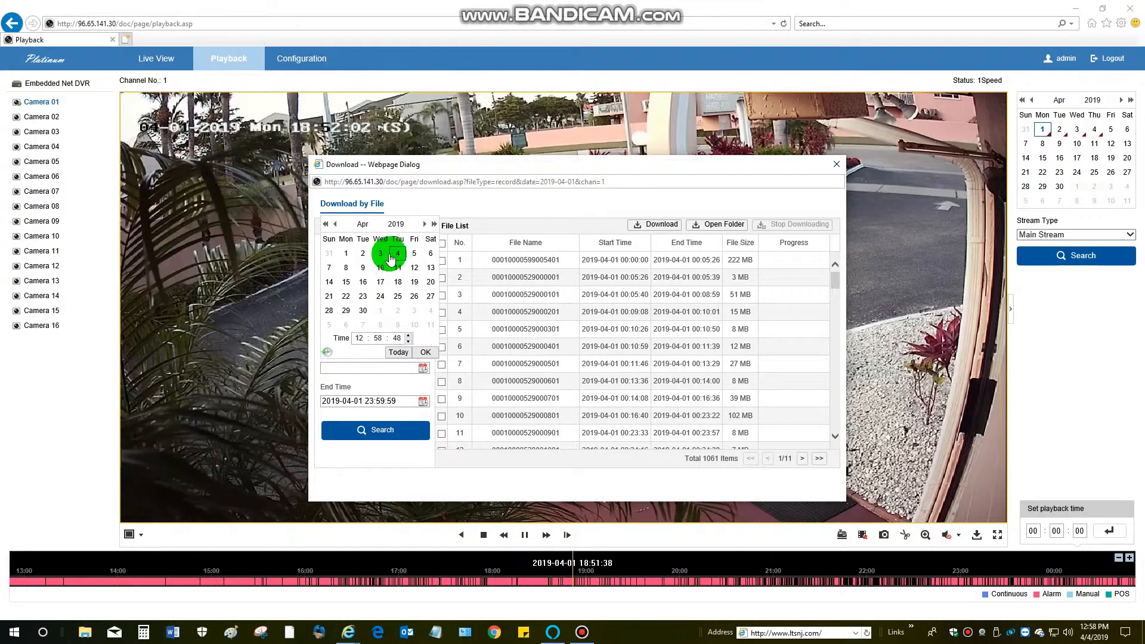
left_click(345, 257)
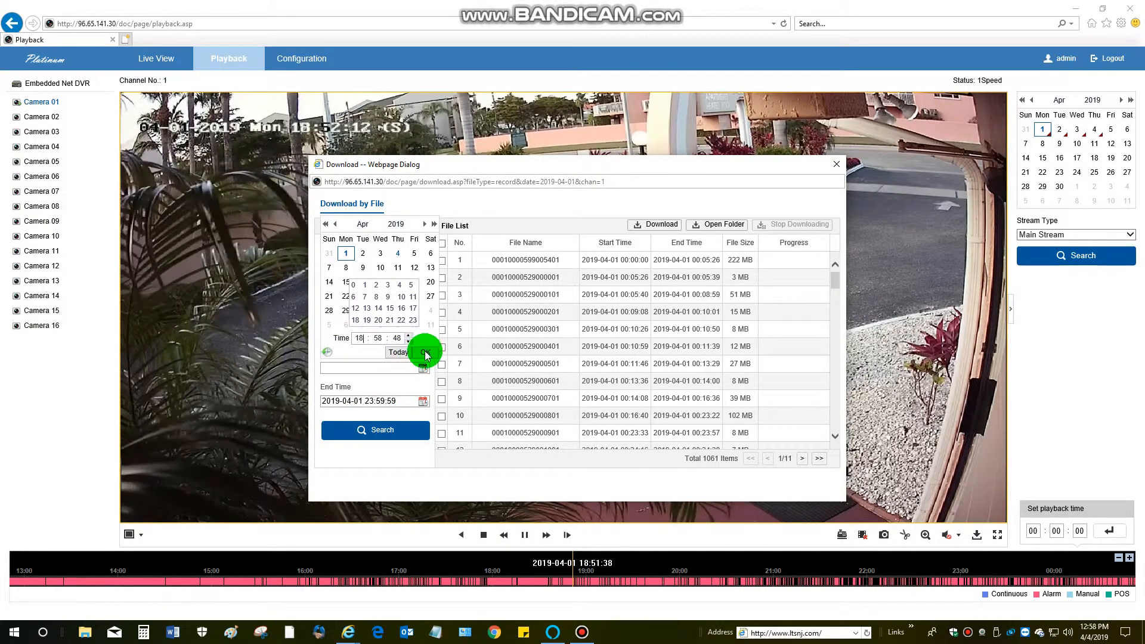
left_click(378, 337)
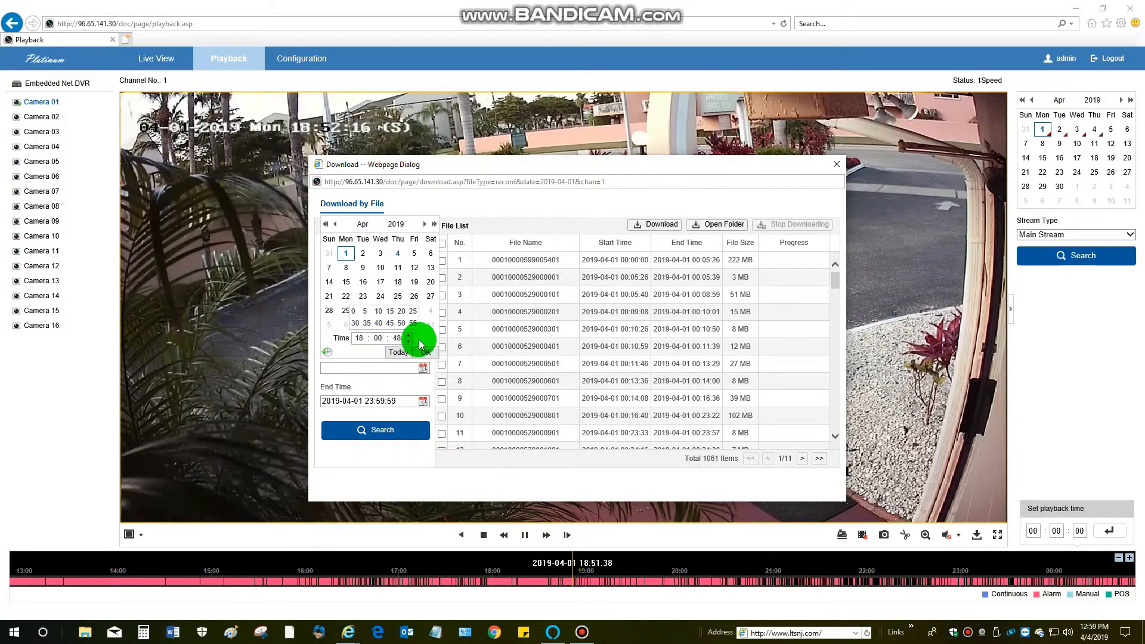
left_click(422, 352)
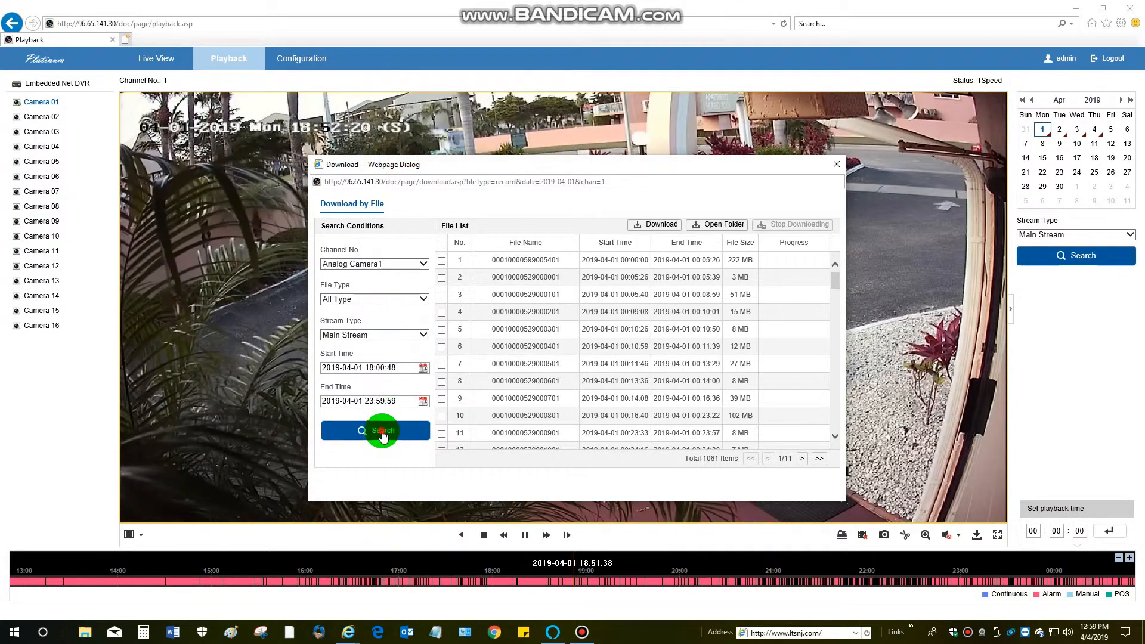
left_click(375, 430)
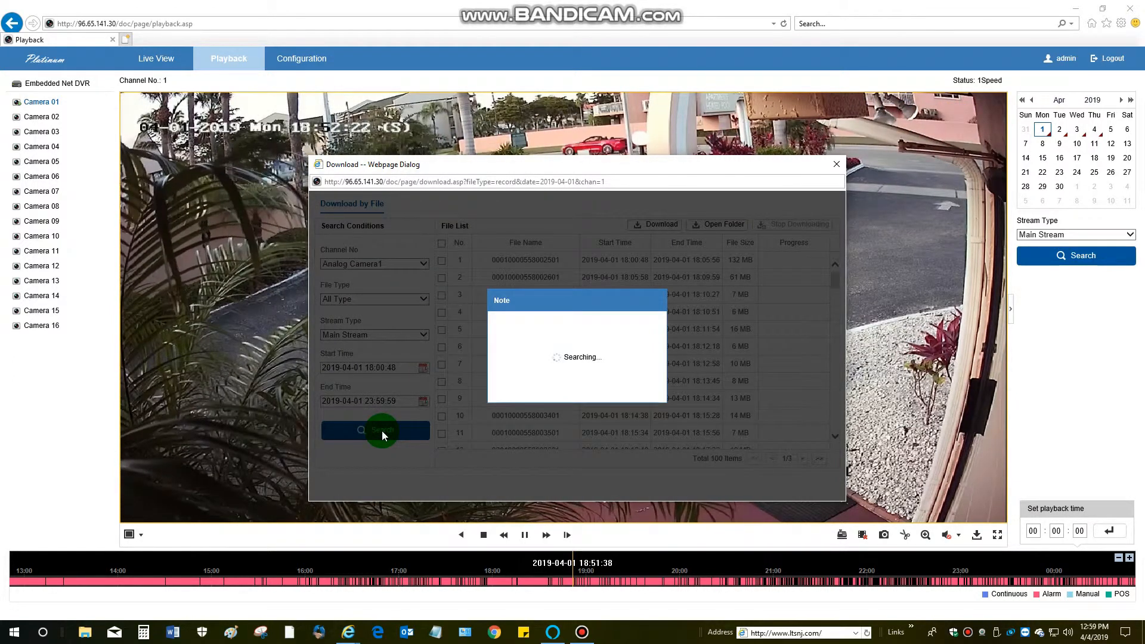
Step: Download file 57, the 18:55:15–18:55:37 clip, from the 409 search results
left_click(375, 430)
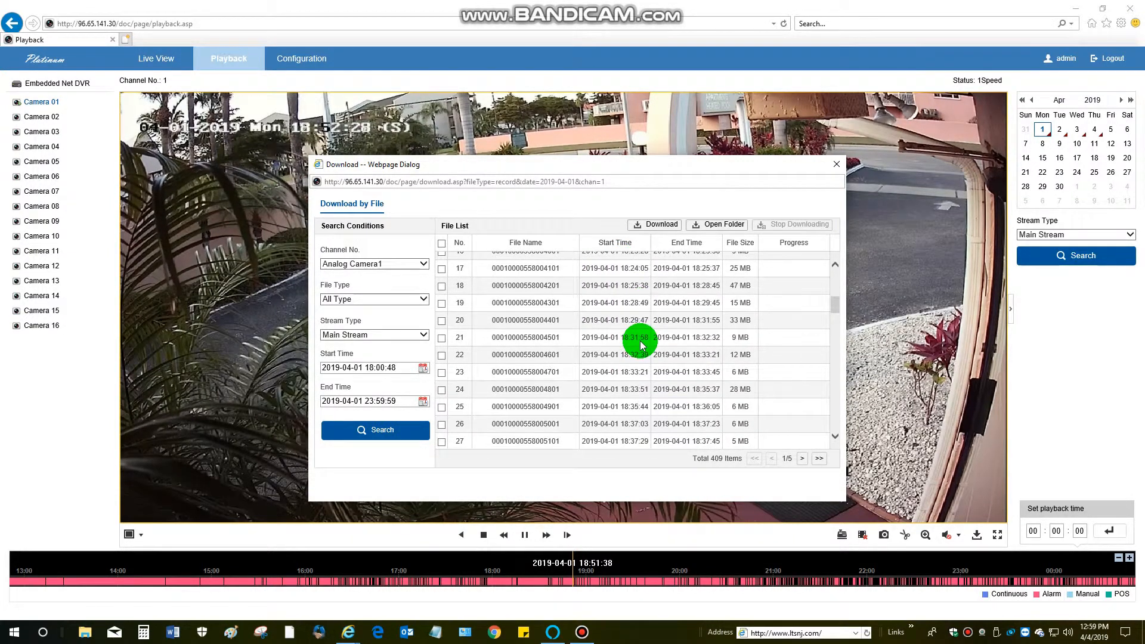
scroll("down", 3)
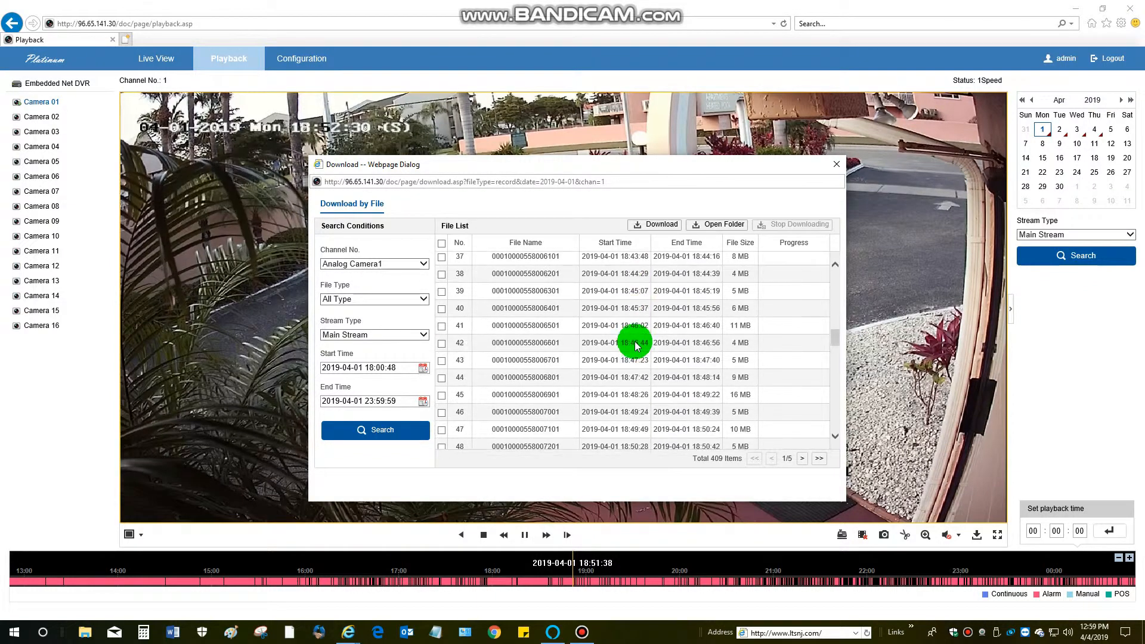
scroll("down", 3)
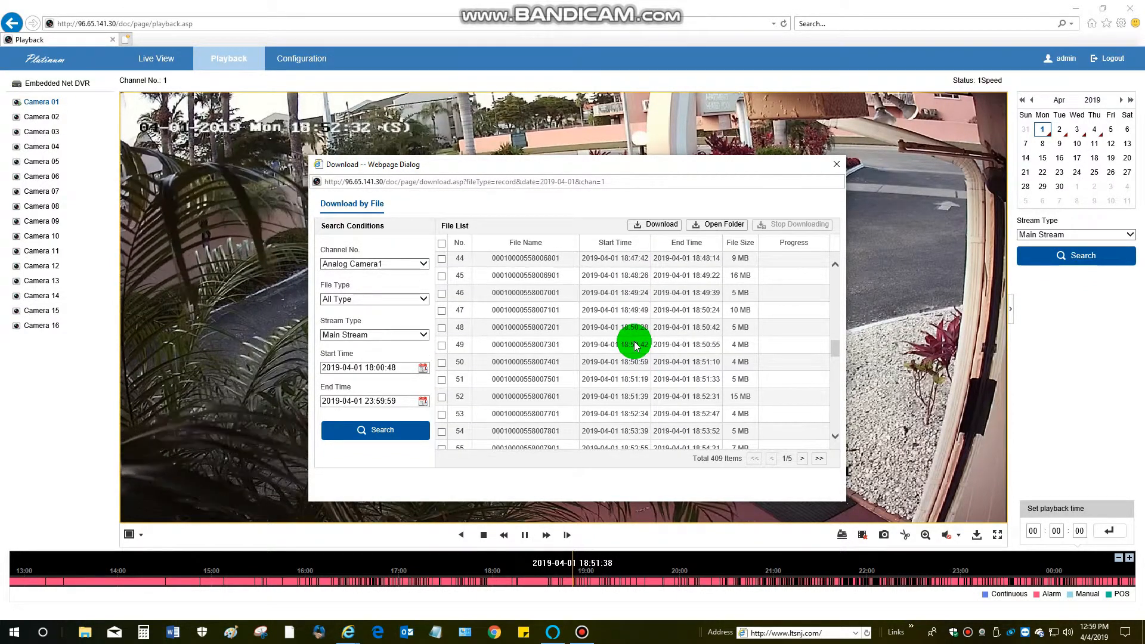
scroll("down", 3)
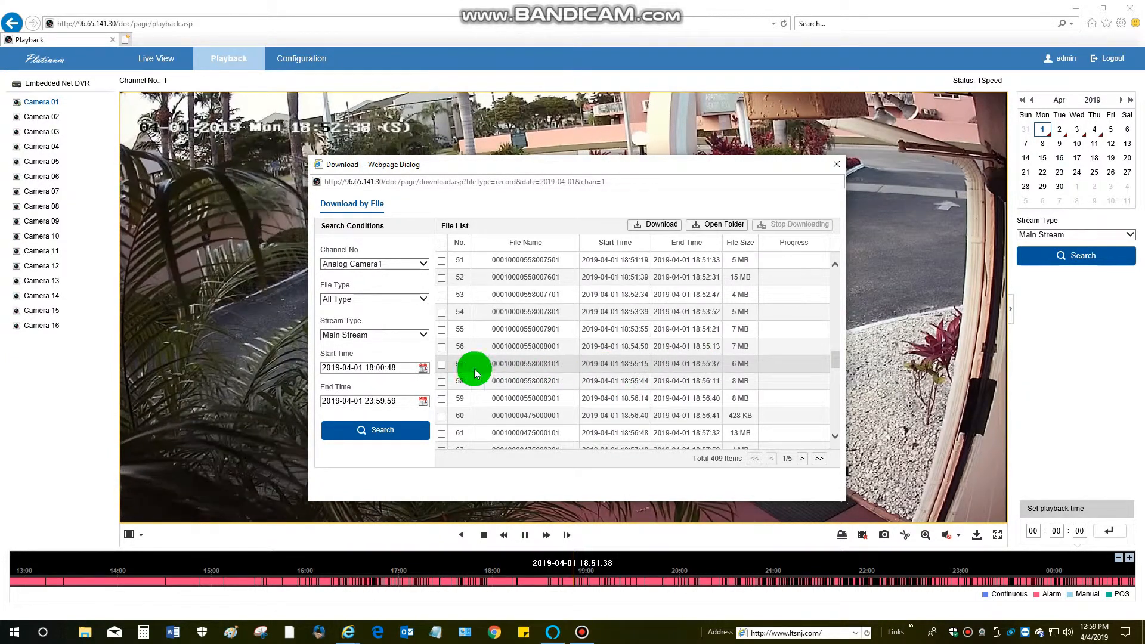
left_click(441, 363)
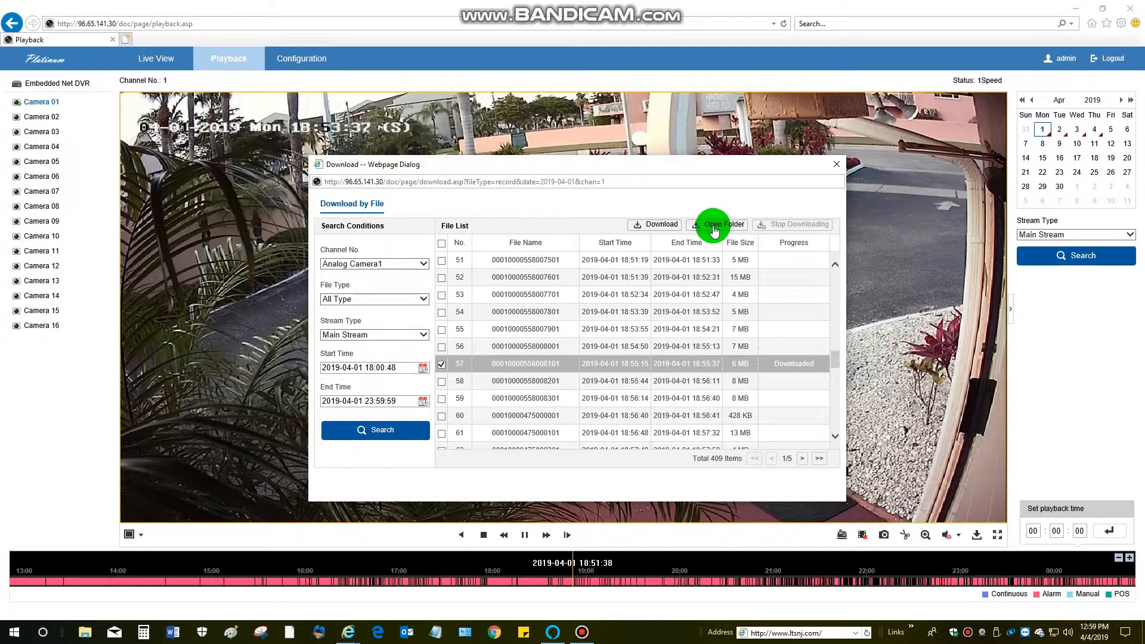
Step: Open the 2019-04-04 download folder and play the 18:55 Camera 01 clip
left_click(723, 224)
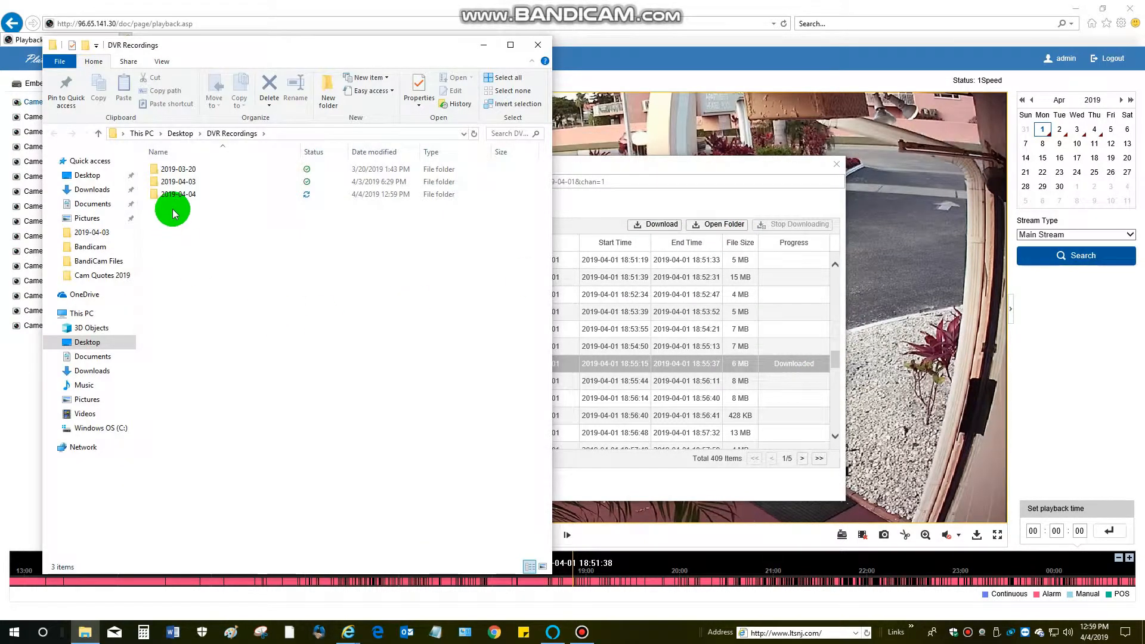
left_click(178, 168)
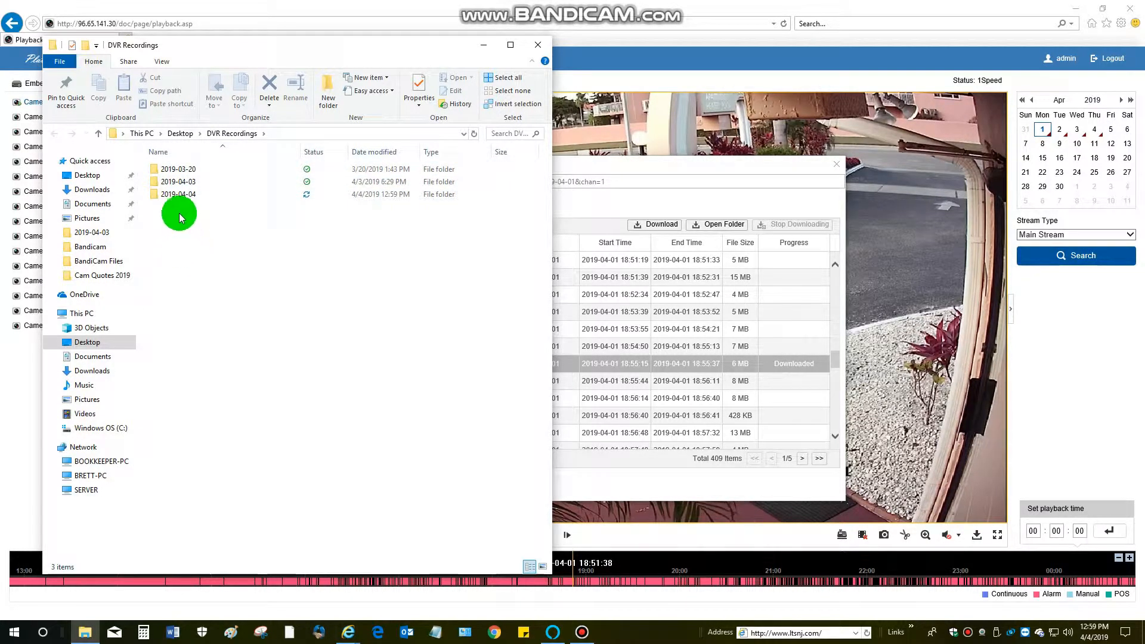
double_click(178, 193)
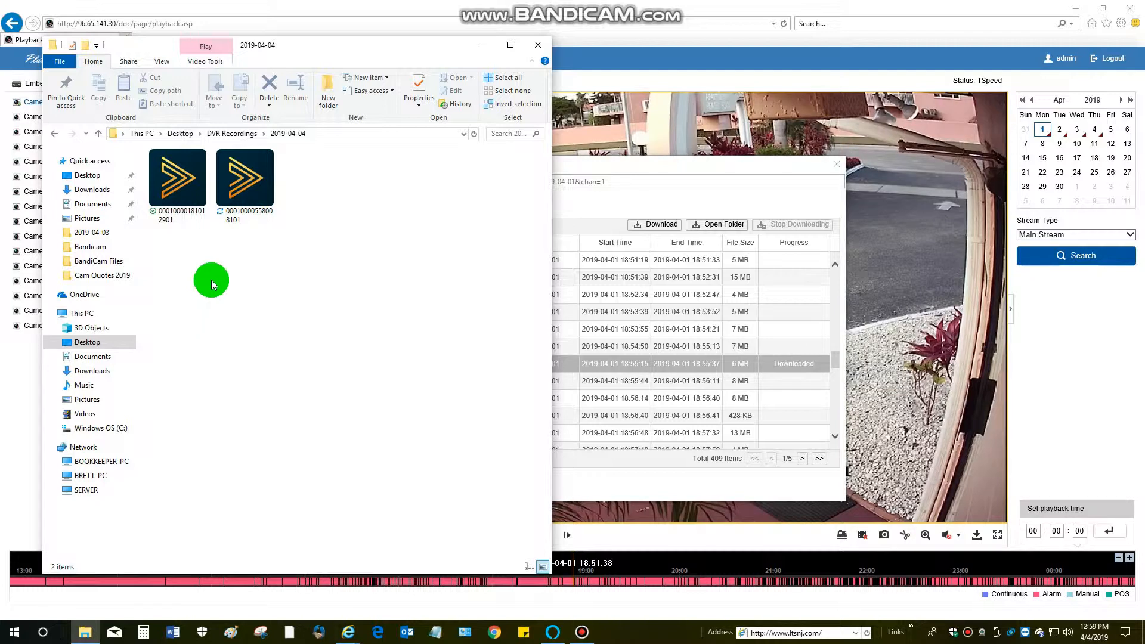
double_click(244, 176)
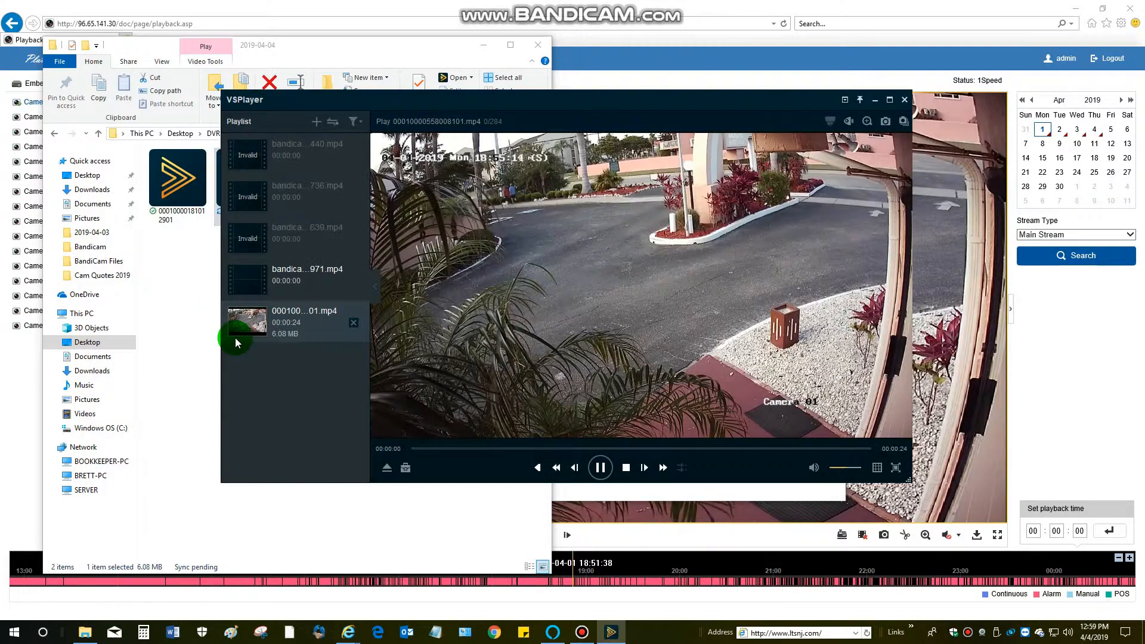